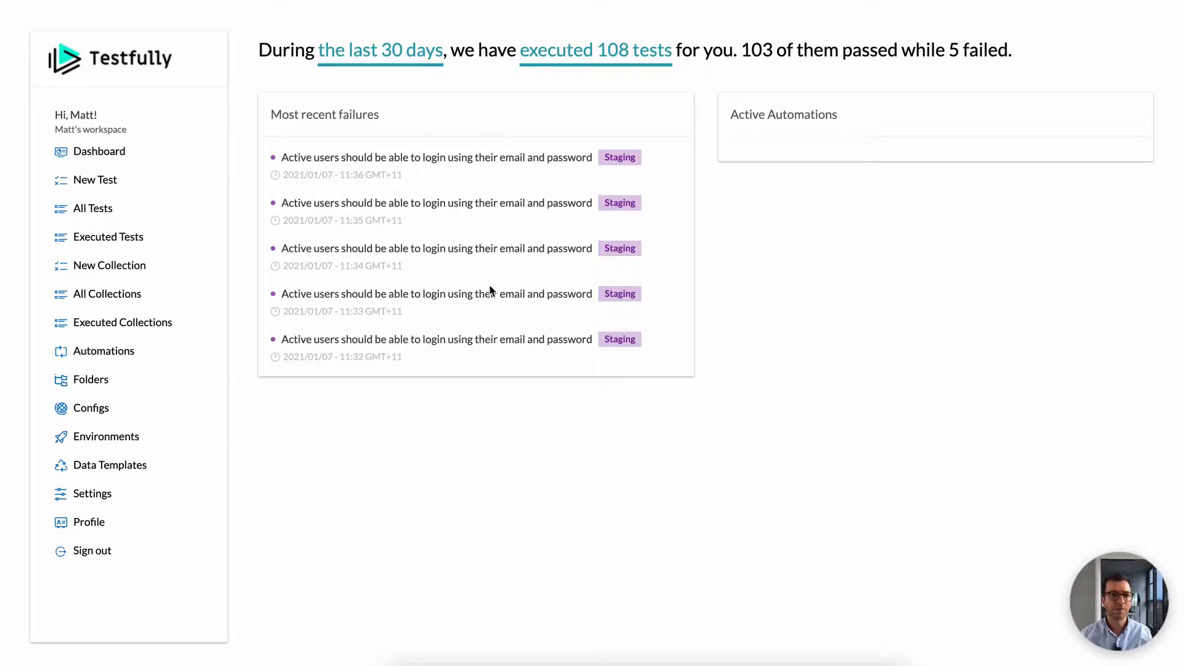
{"action": "mouse_move", "coordinate": [602, 346]}
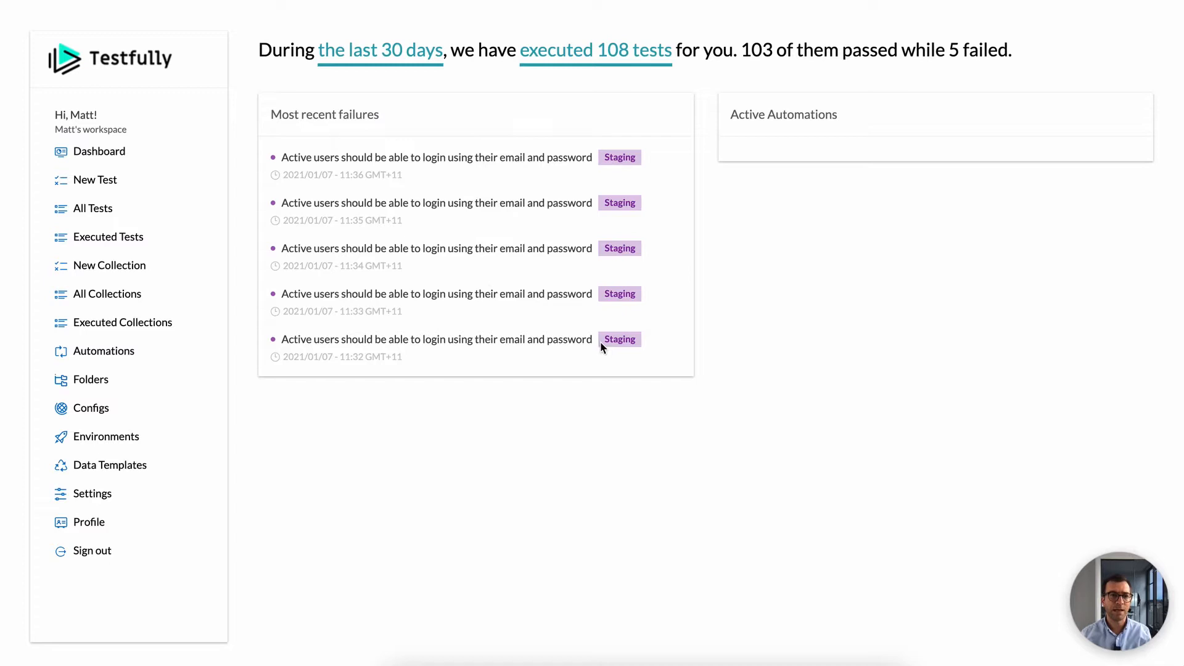
{"action": "mouse_move", "coordinate": [615, 397]}
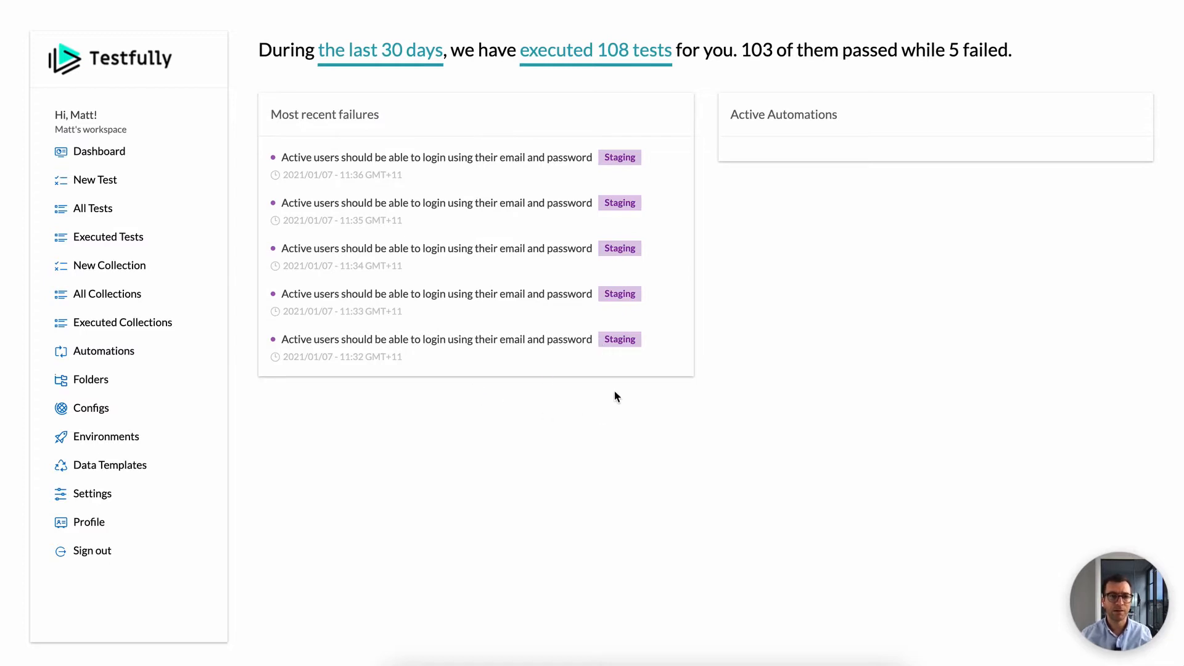
{"action": "mouse_move", "coordinate": [490, 101]}
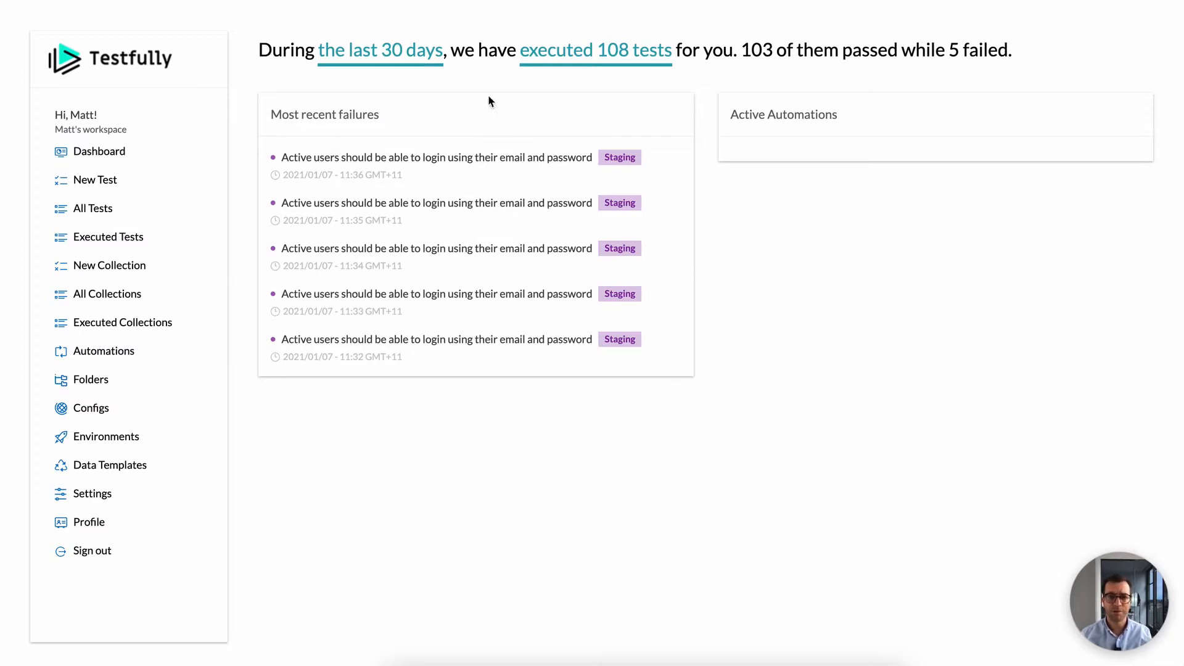
{"action": "mouse_move", "coordinate": [372, 463]}
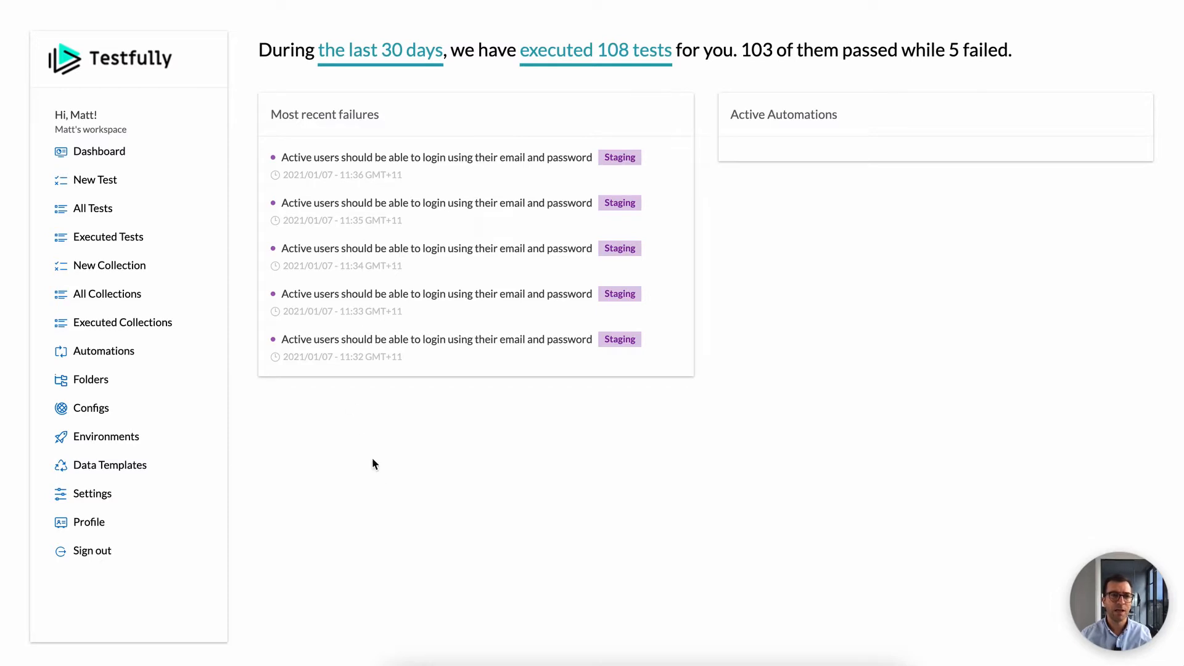
{"action": "mouse_move", "coordinate": [381, 477]}
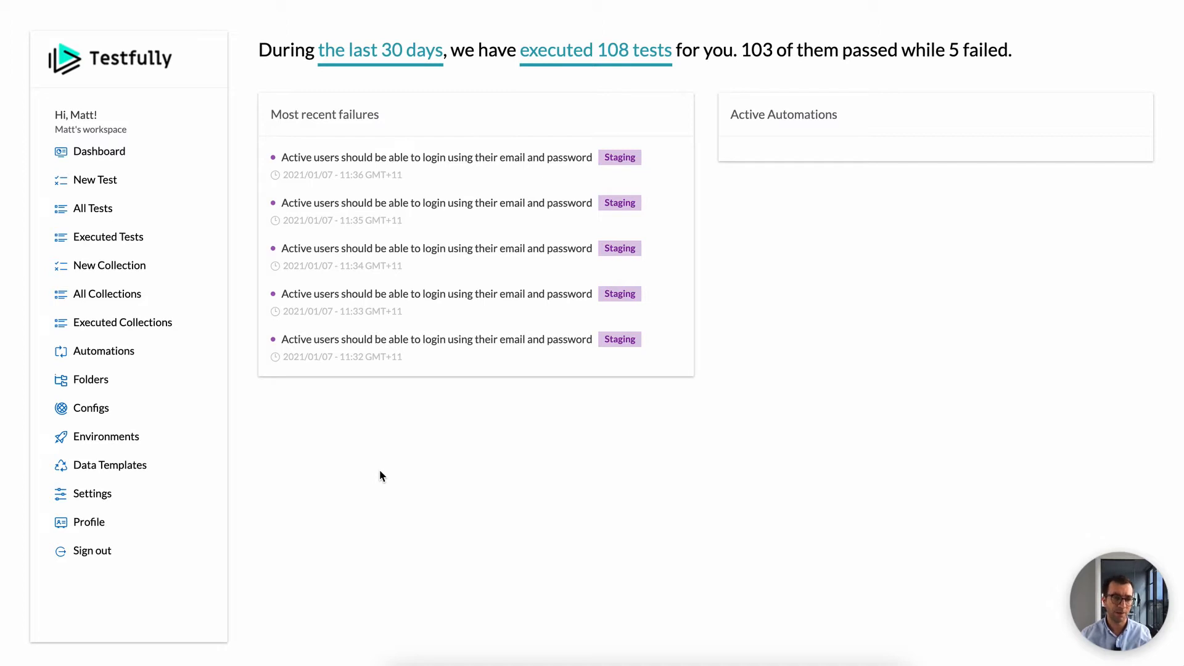
Open the Health Check of API test from All Tests to show its GET /v1/status step.
{"action": "left_click", "coordinate": [110, 266]}
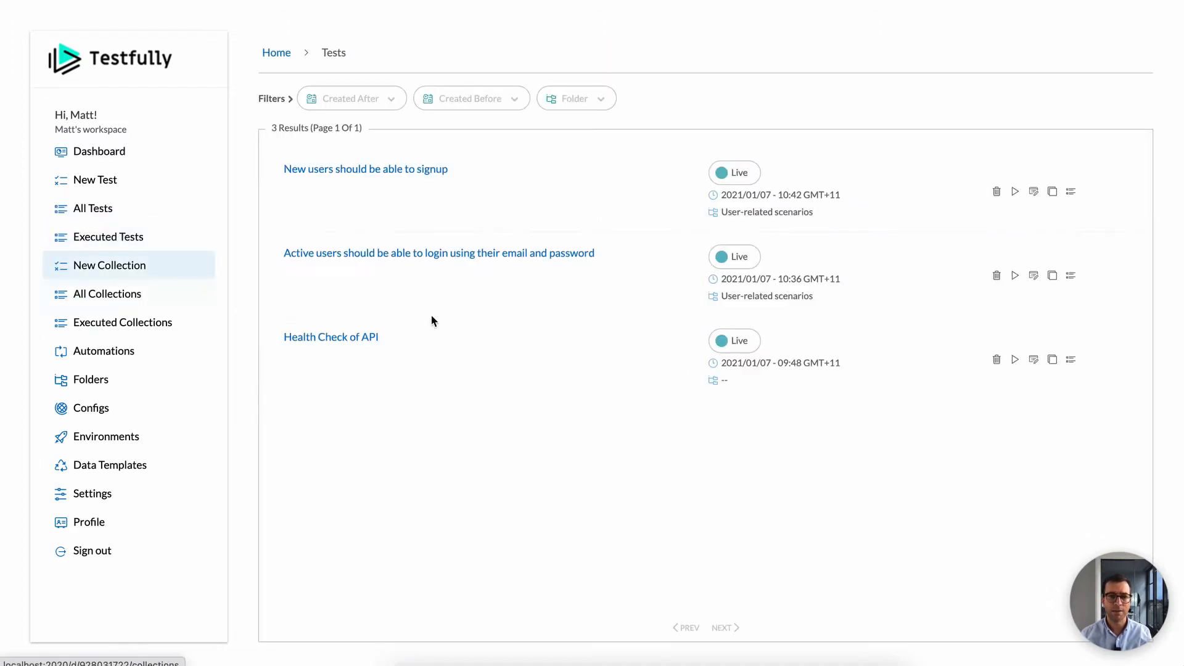
{"action": "mouse_move", "coordinate": [368, 355]}
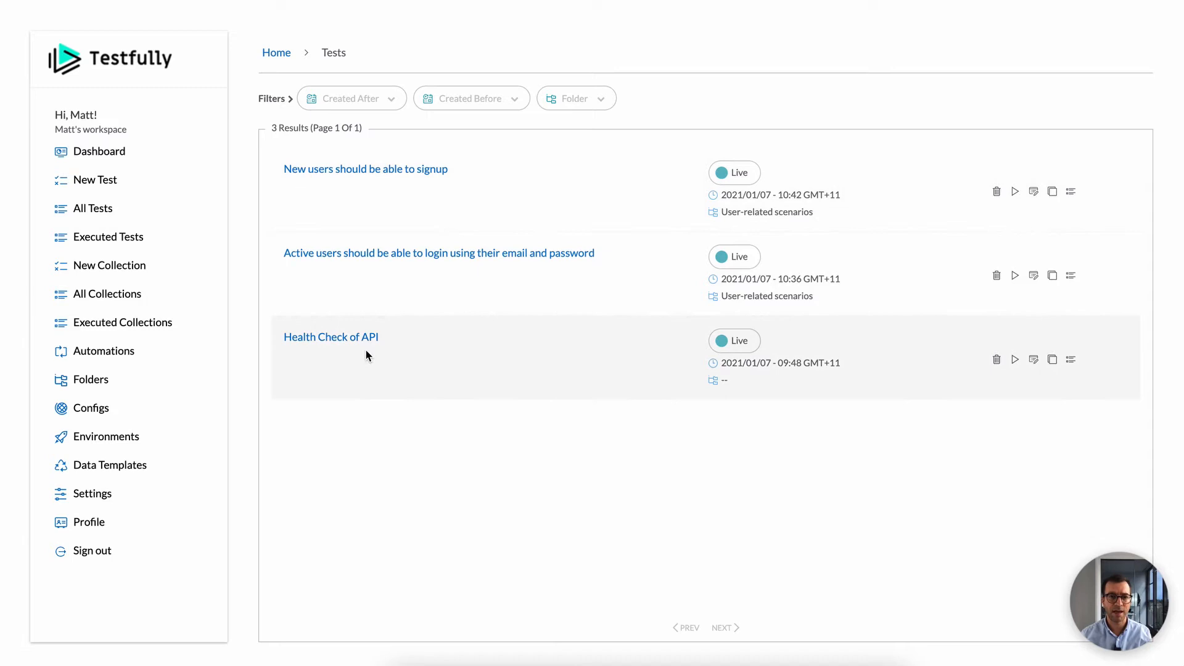
{"action": "left_click", "coordinate": [331, 337]}
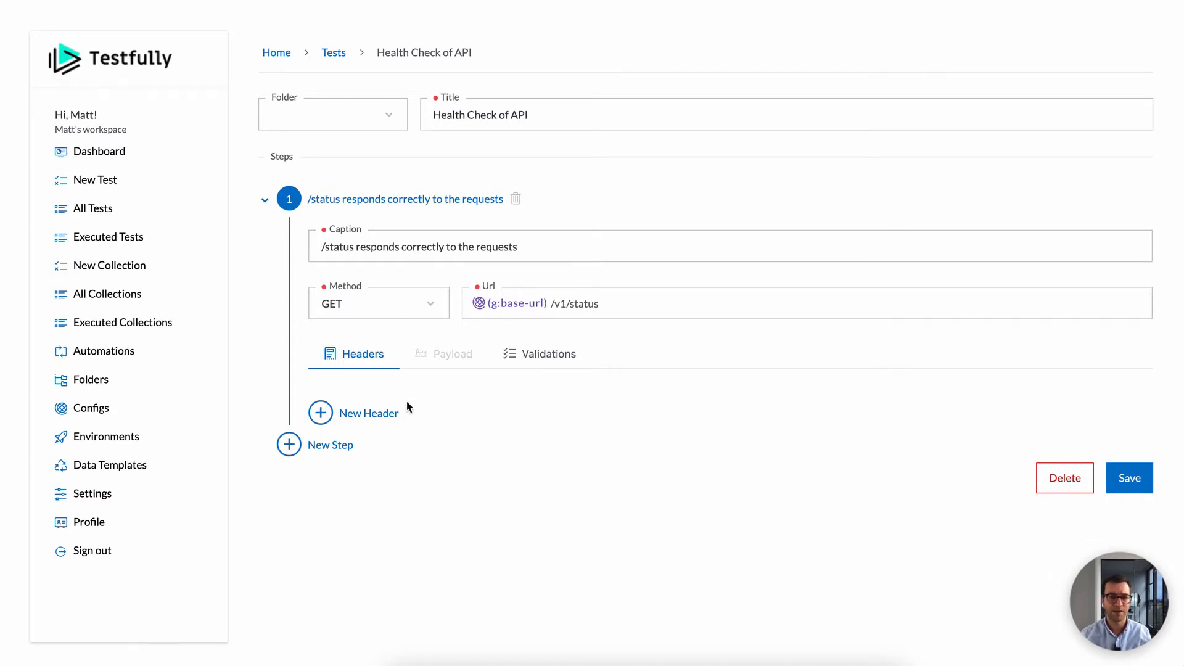
{"action": "mouse_move", "coordinate": [490, 389]}
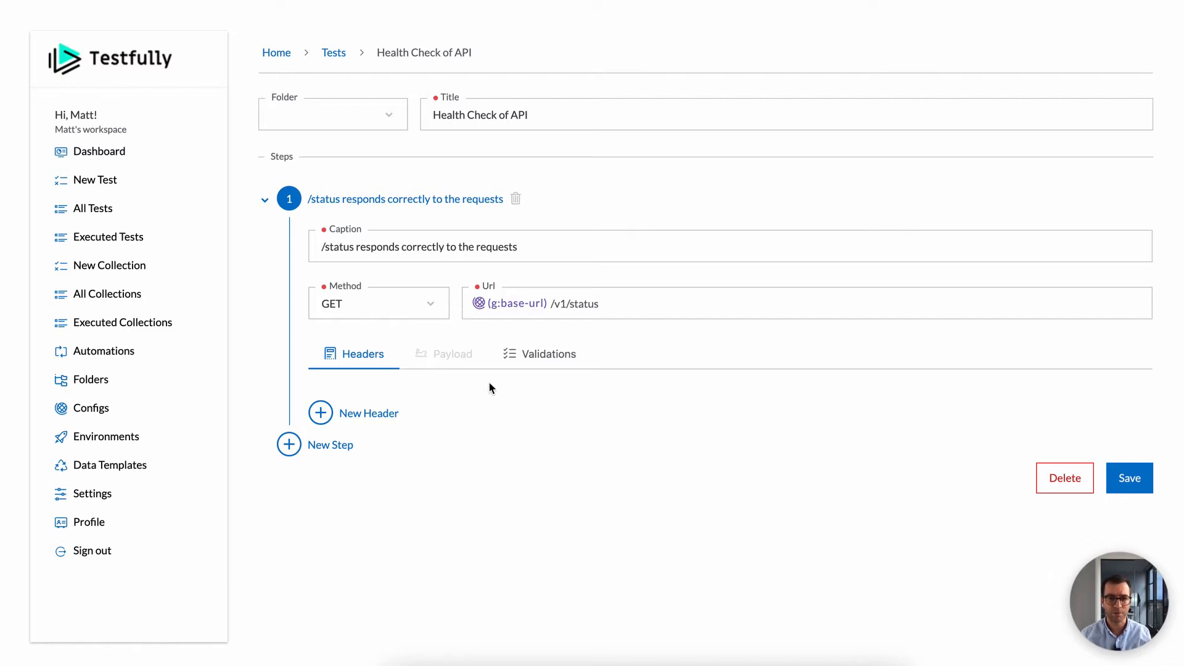
{"action": "mouse_move", "coordinate": [434, 419]}
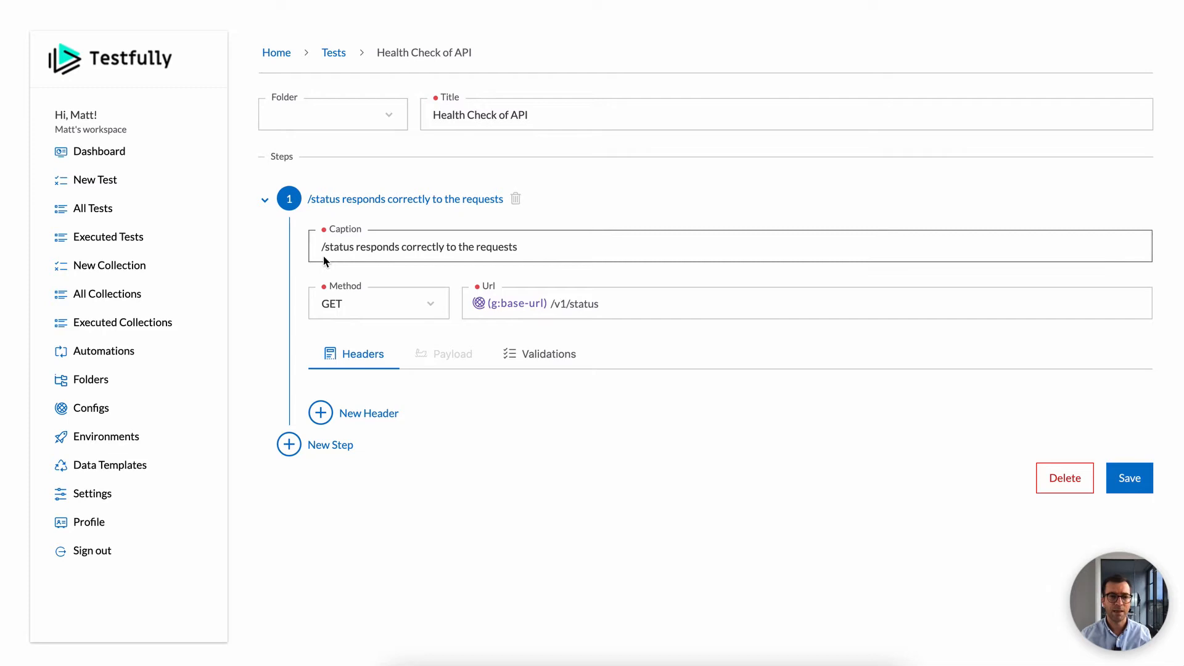
{"action": "mouse_move", "coordinate": [410, 324]}
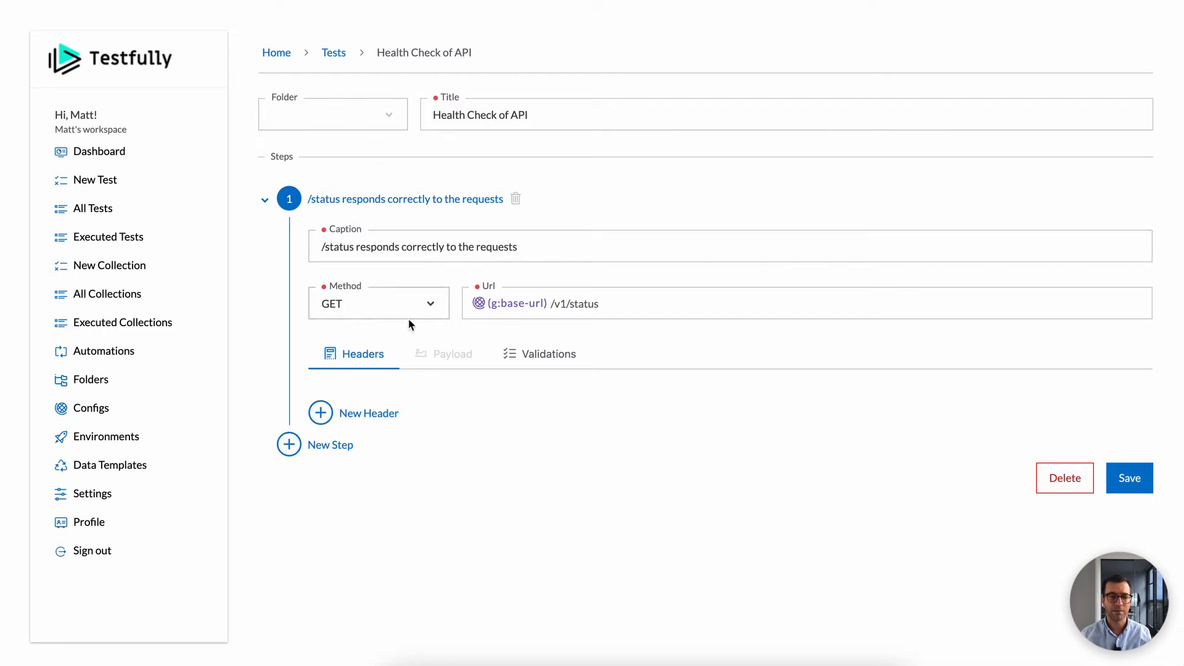
{"action": "mouse_move", "coordinate": [368, 413]}
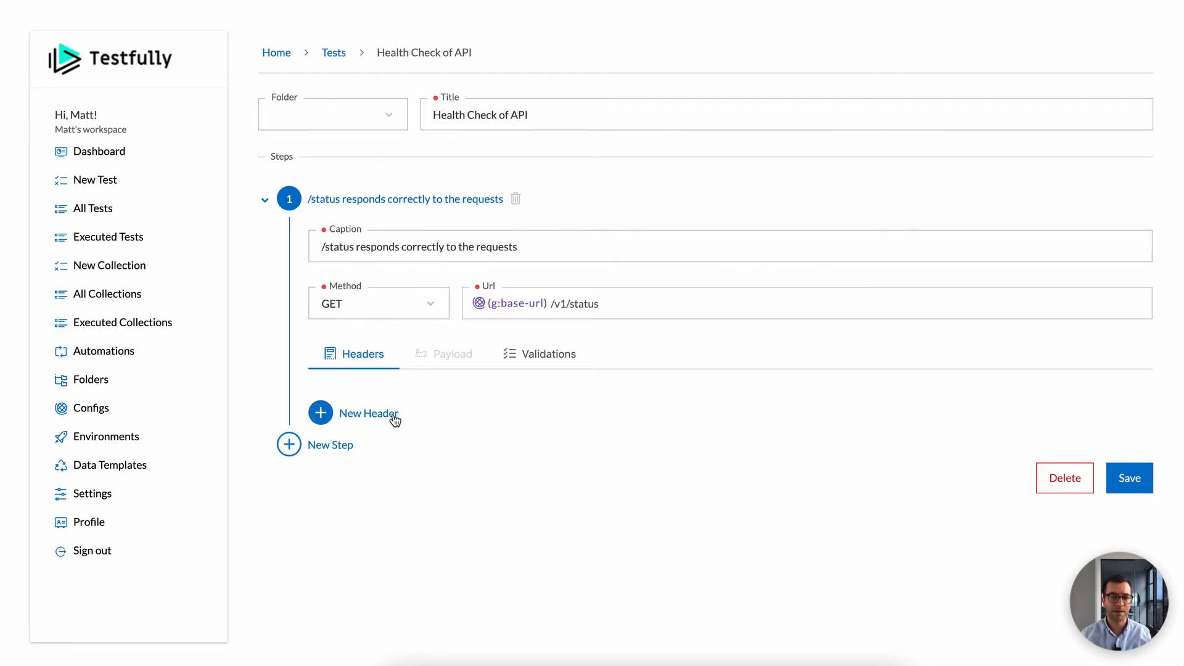
{"action": "mouse_move", "coordinate": [519, 349]}
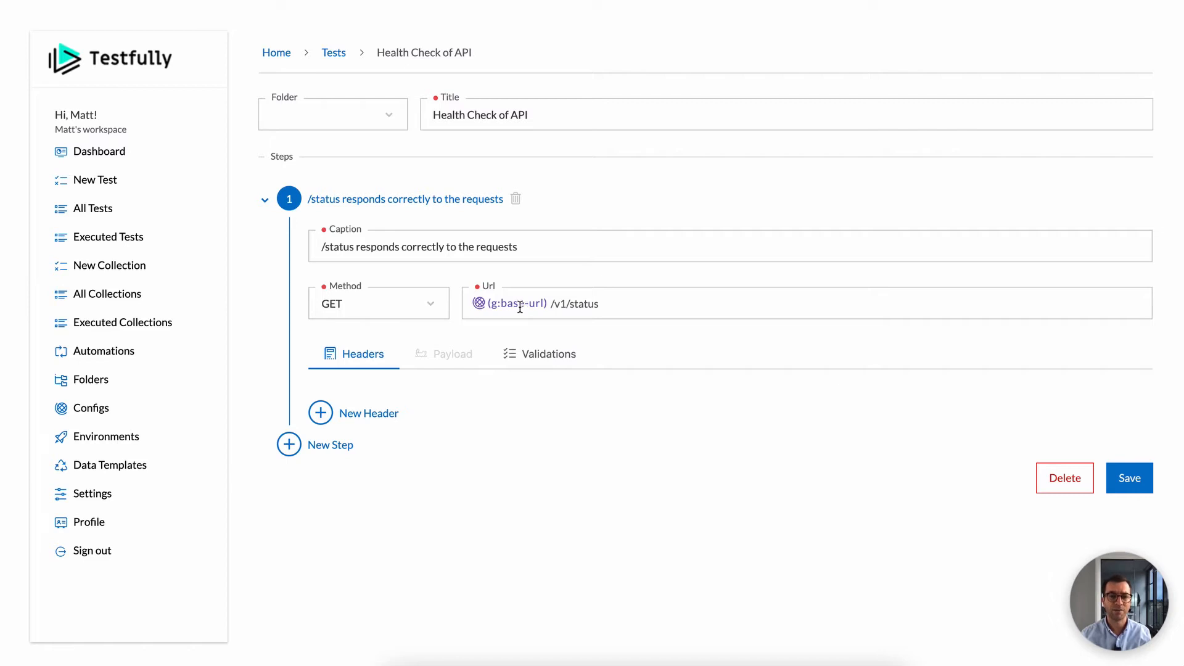
{"action": "mouse_move", "coordinate": [526, 317]}
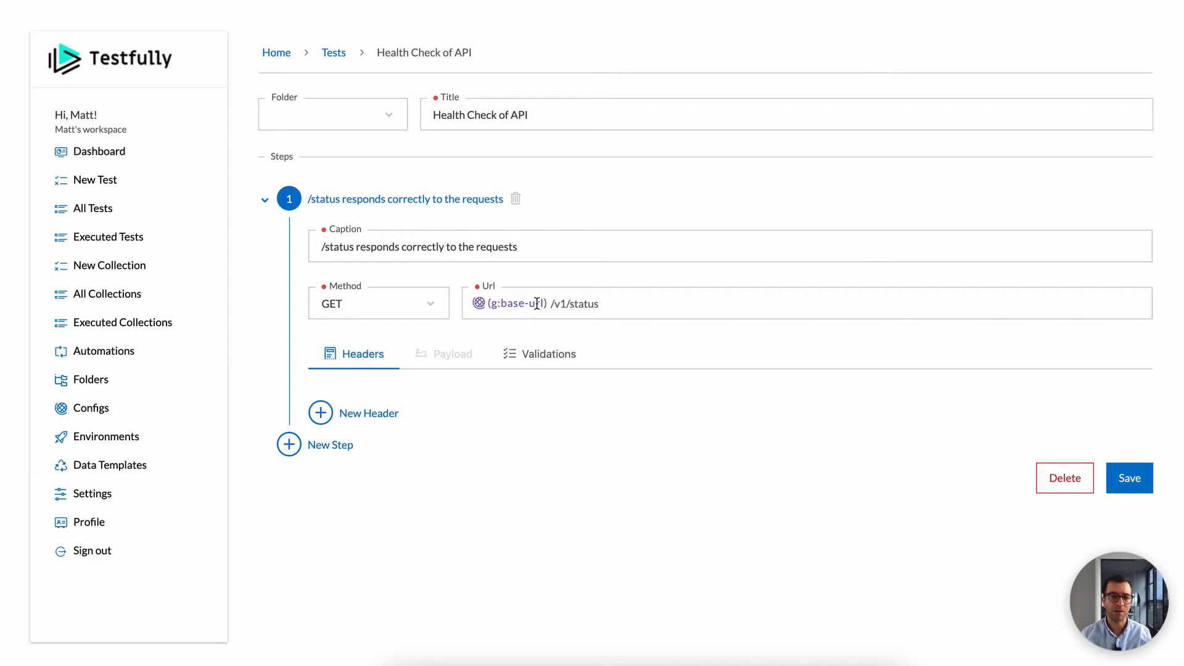
{"action": "mouse_move", "coordinate": [520, 331]}
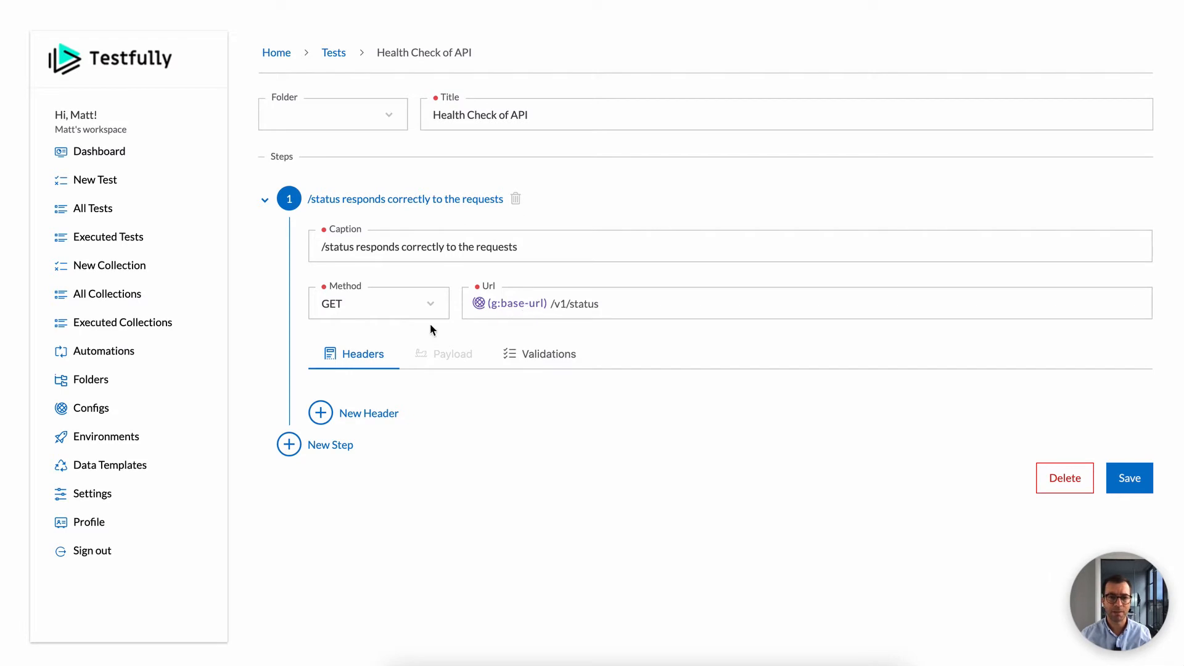
{"action": "mouse_move", "coordinate": [527, 361]}
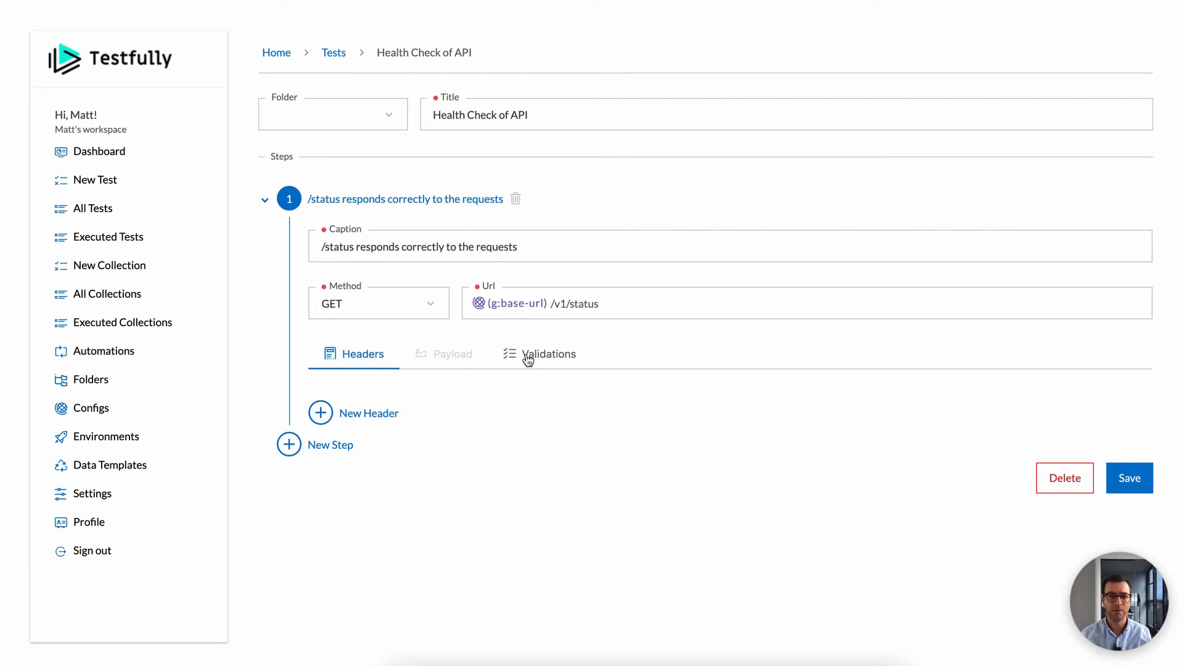
Review the step's validations: Response Code 200 OK and Response Body {"ok": true}.
{"action": "left_click", "coordinate": [548, 354]}
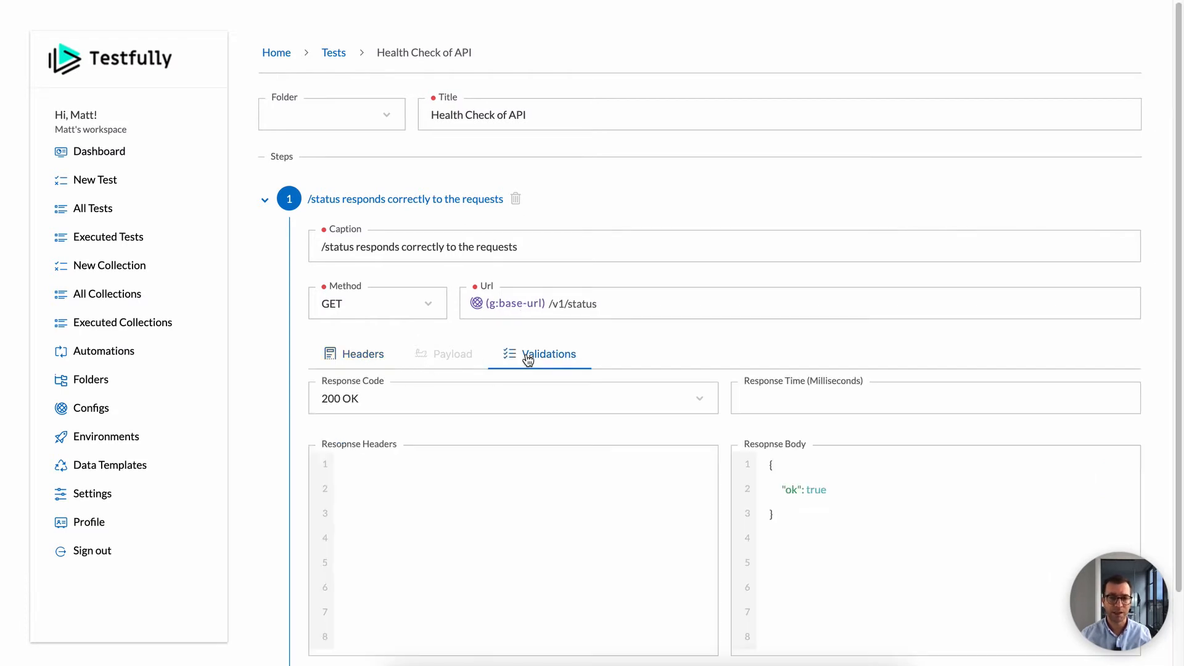
{"action": "scroll", "scroll_direction": "down", "scroll_amount": 3}
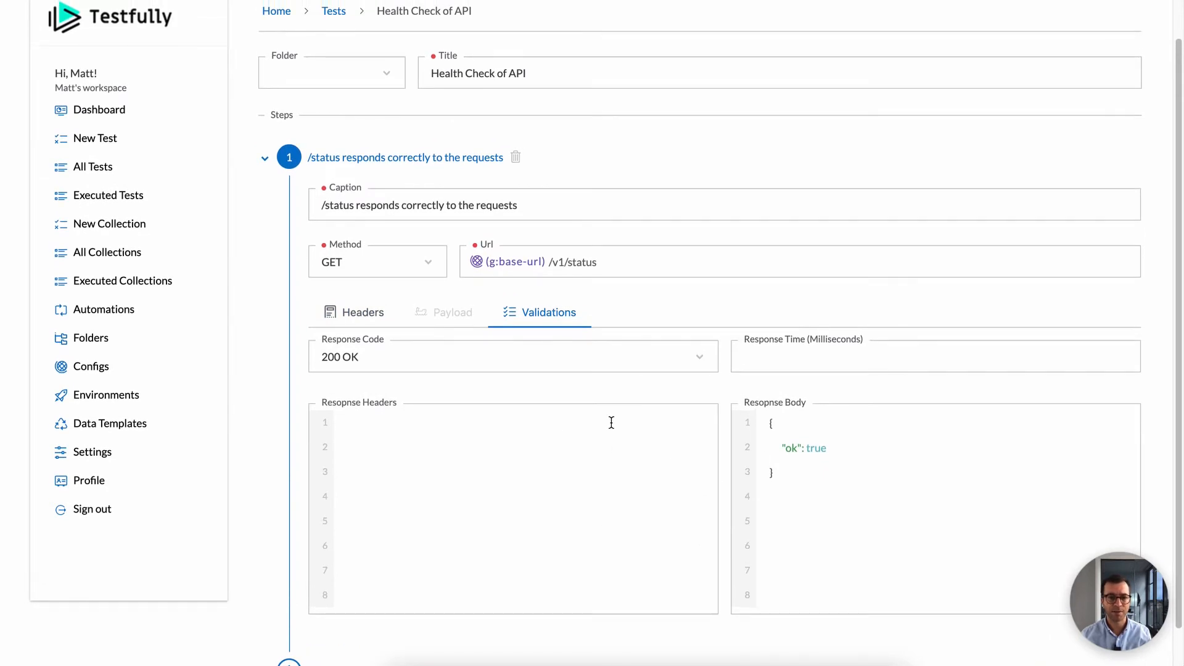
{"action": "mouse_move", "coordinate": [399, 396]}
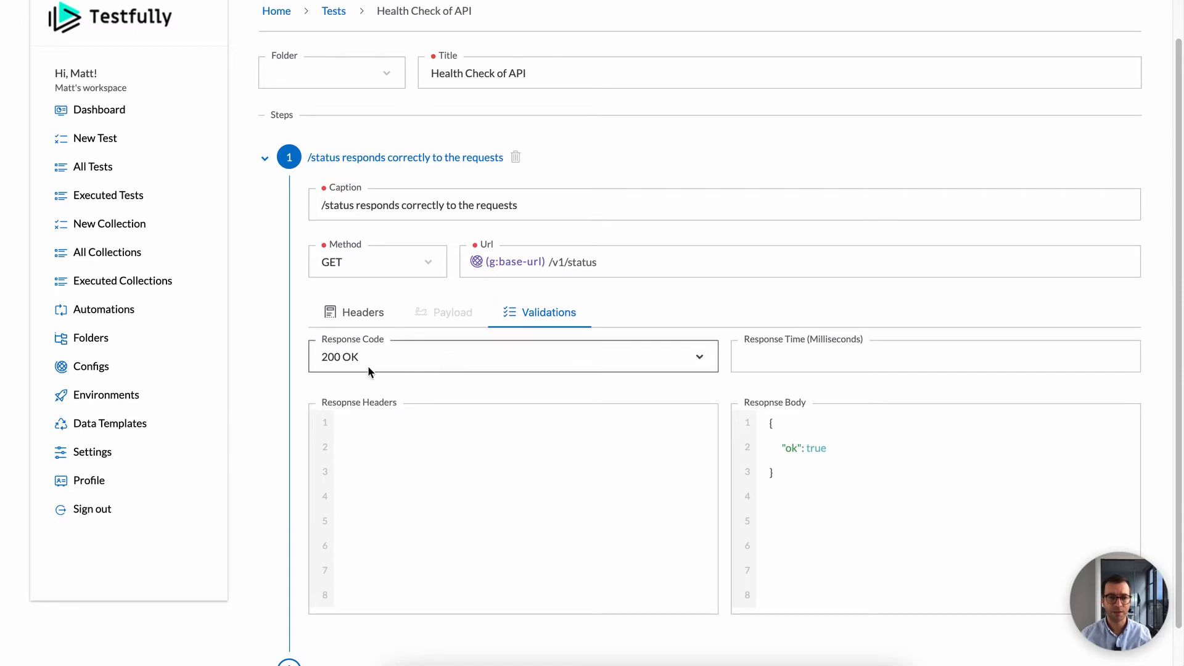
{"action": "mouse_move", "coordinate": [446, 405]}
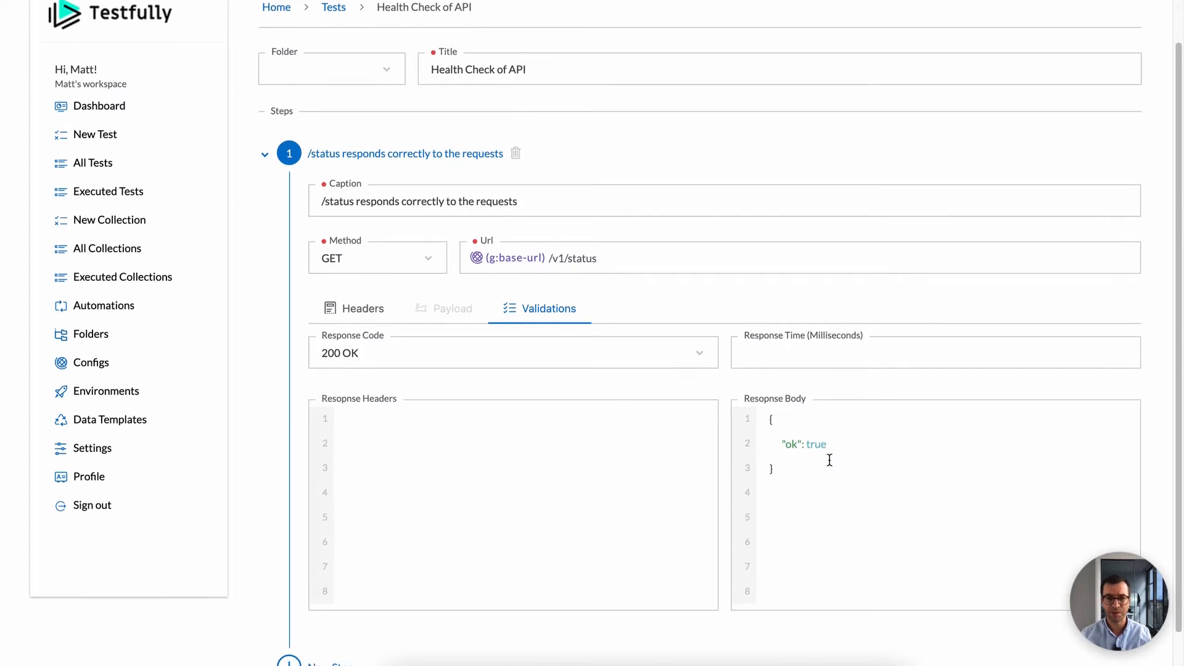
{"action": "scroll", "scroll_direction": "down", "scroll_amount": 3}
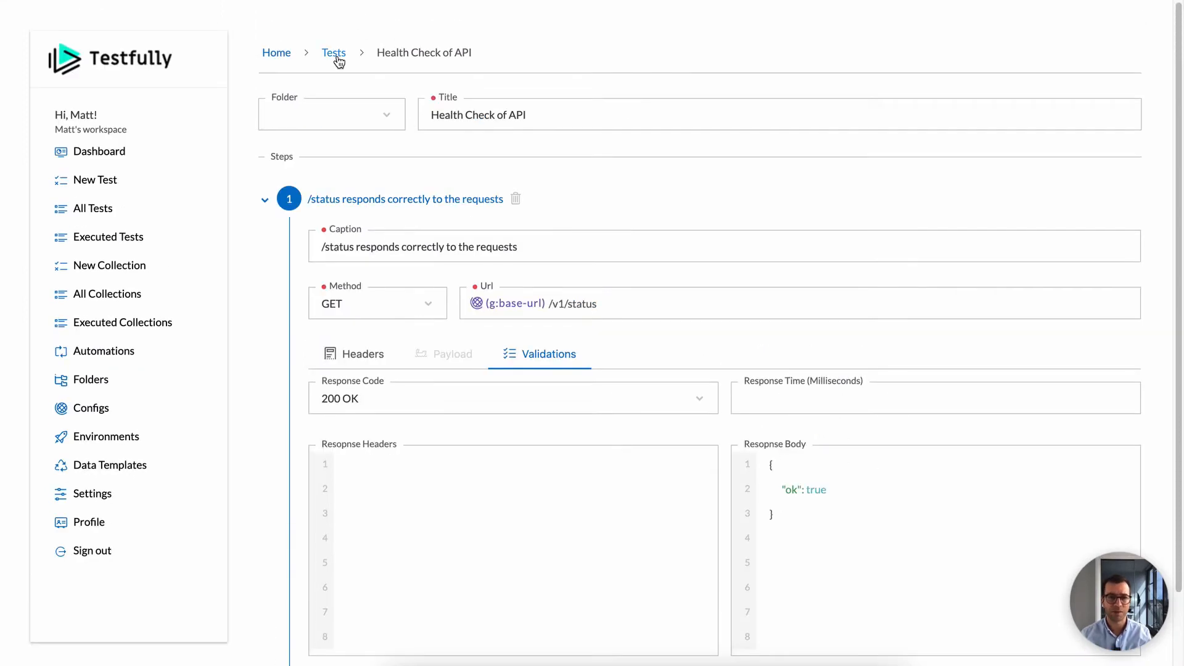
{"action": "left_click", "coordinate": [333, 53]}
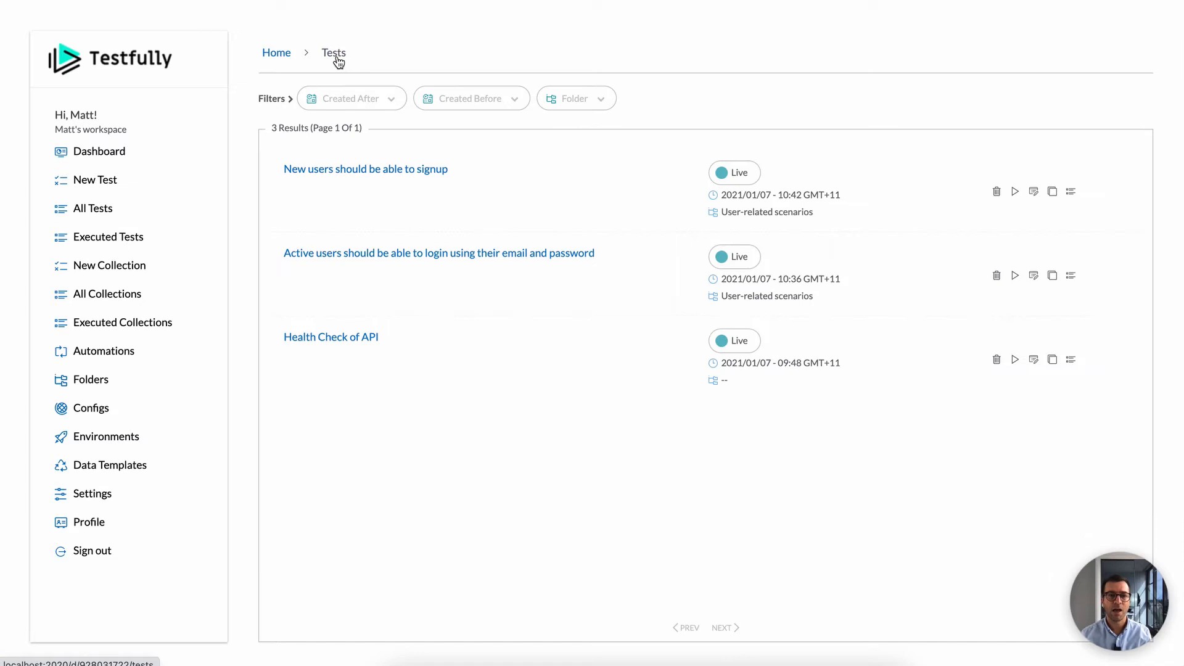
{"action": "mouse_move", "coordinate": [365, 188]}
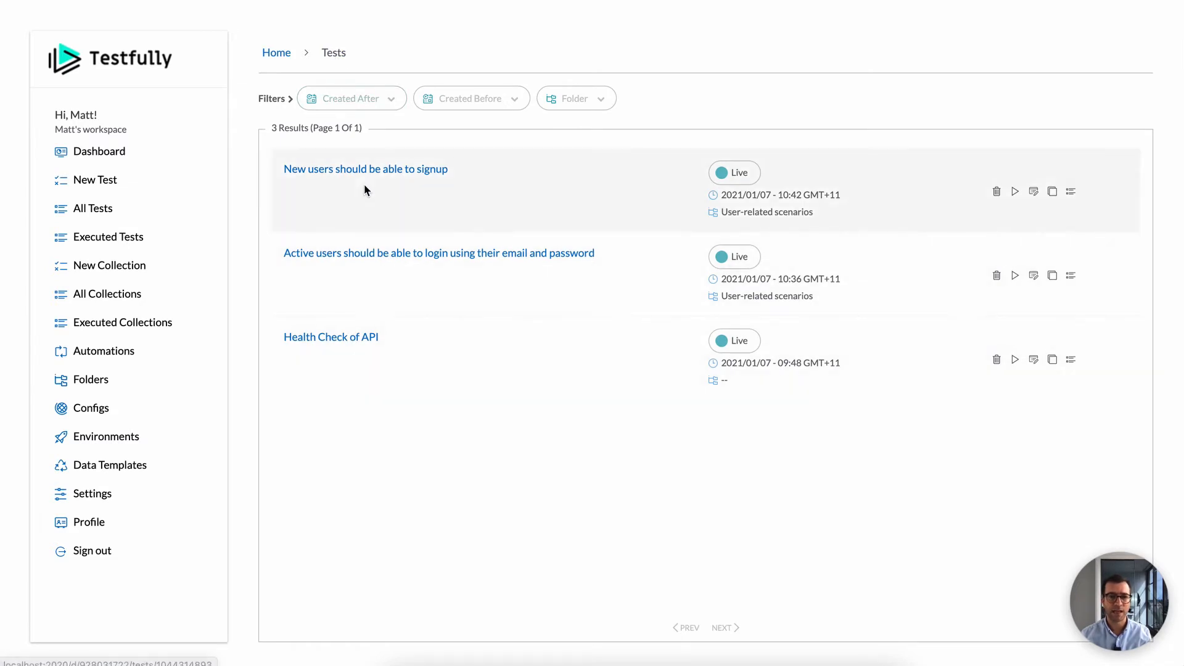
{"action": "mouse_move", "coordinate": [401, 186]}
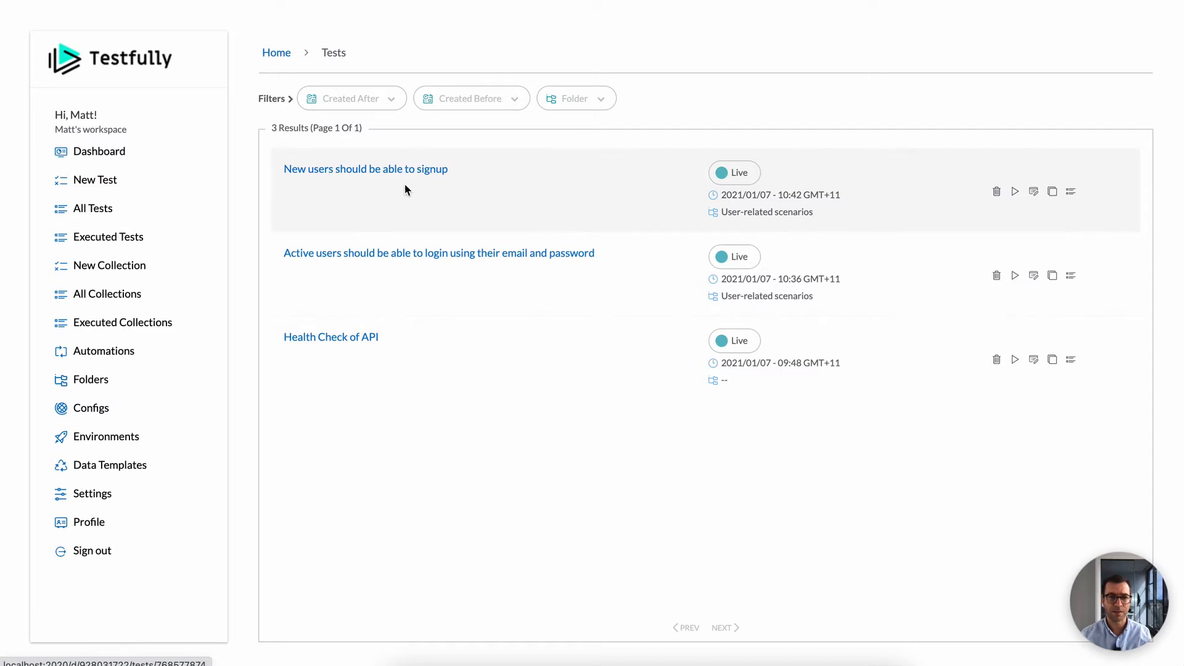
{"action": "left_click", "coordinate": [439, 253]}
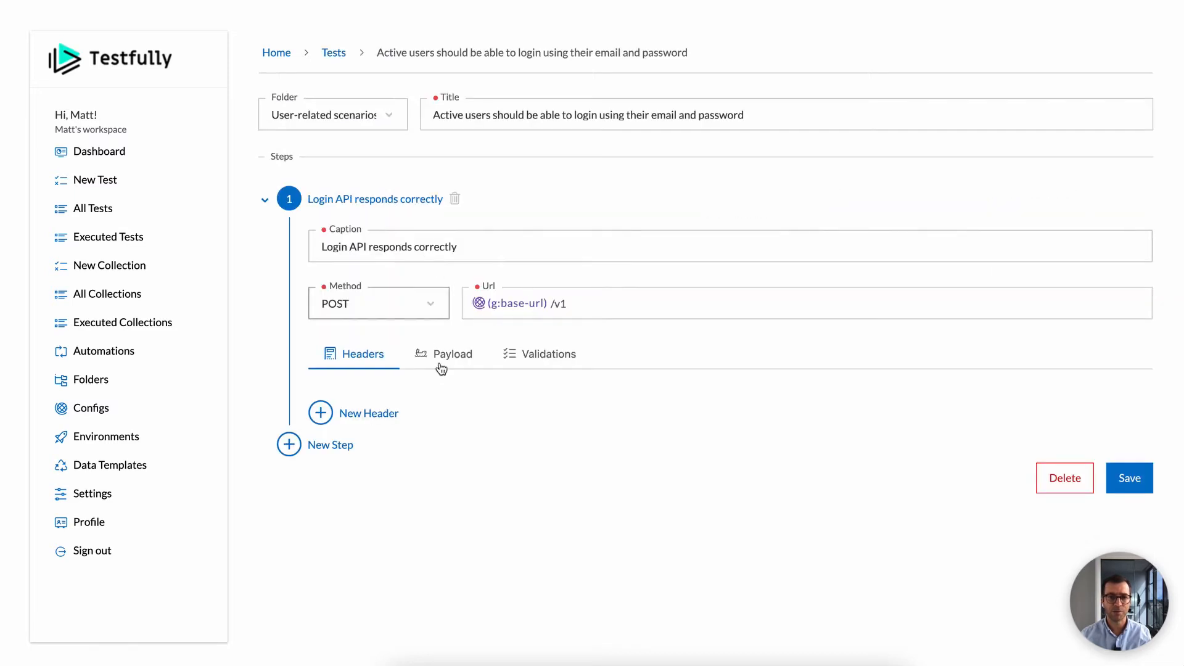
{"action": "mouse_move", "coordinate": [419, 281]}
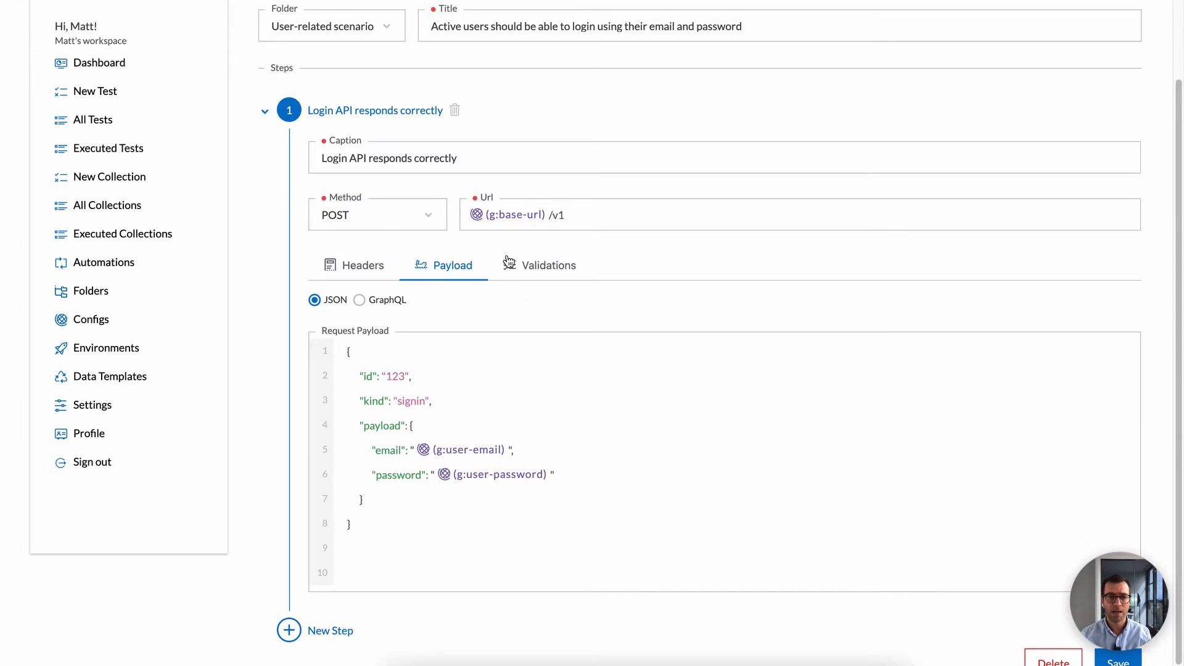
{"action": "left_click", "coordinate": [539, 265]}
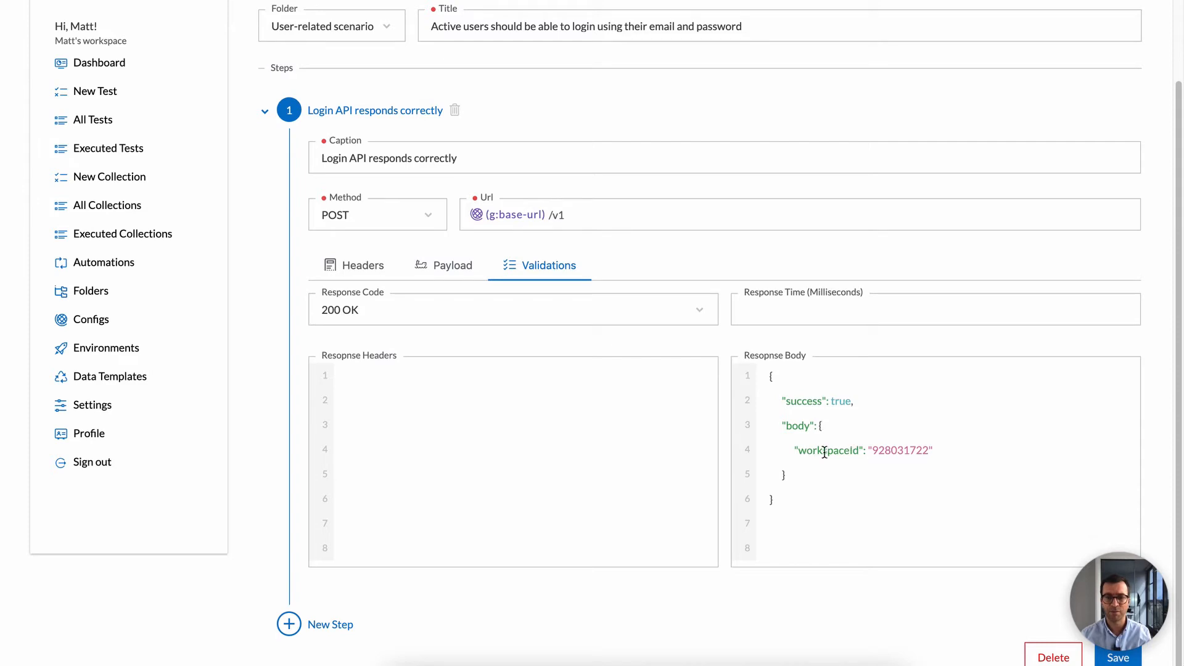
{"action": "mouse_move", "coordinate": [905, 450]}
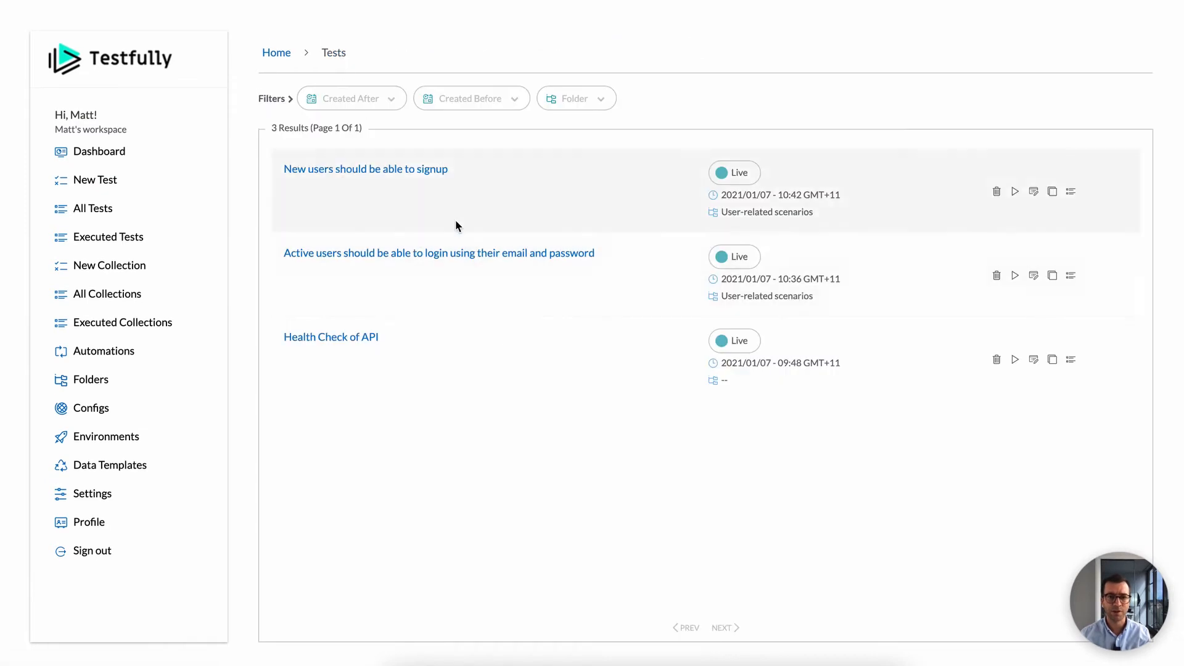
Show the signup test's POST payload with request ID, name KFC, test-account email and random password.
{"action": "left_click", "coordinate": [365, 169]}
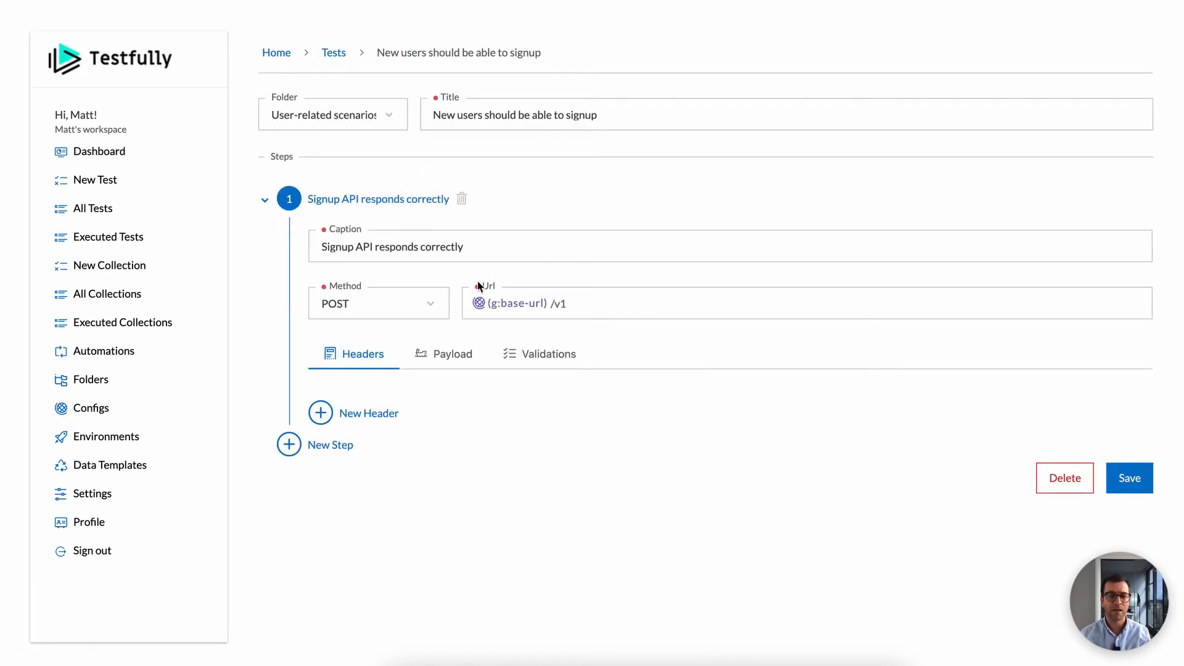
{"action": "left_click", "coordinate": [452, 354]}
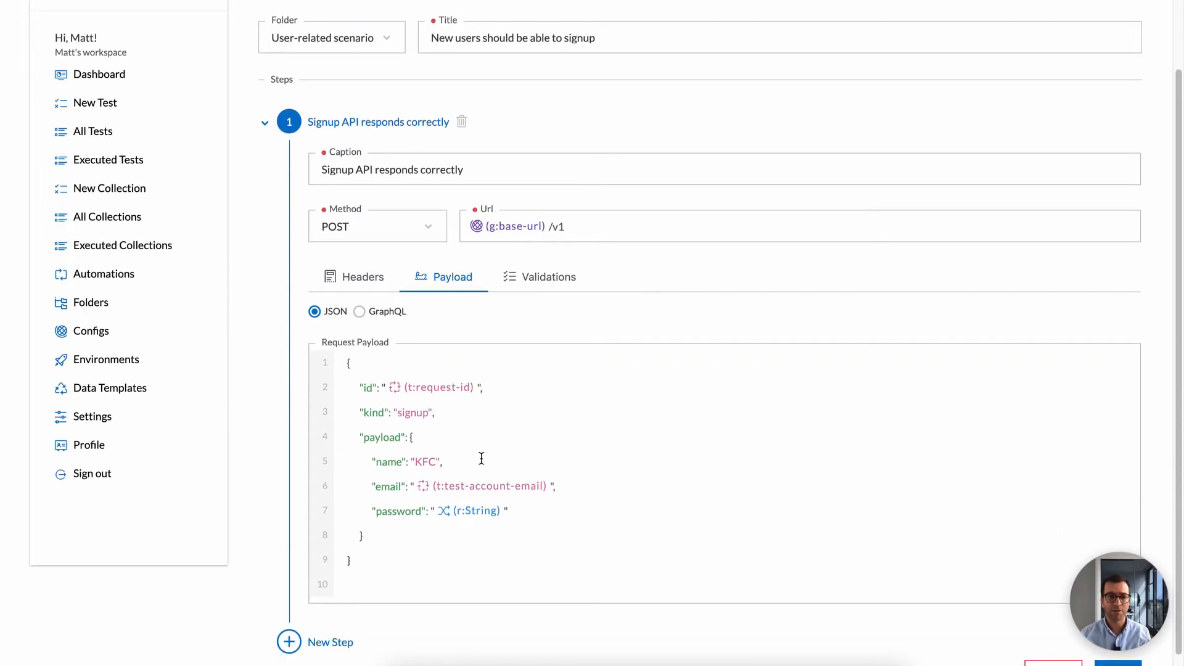
{"action": "mouse_move", "coordinate": [399, 460]}
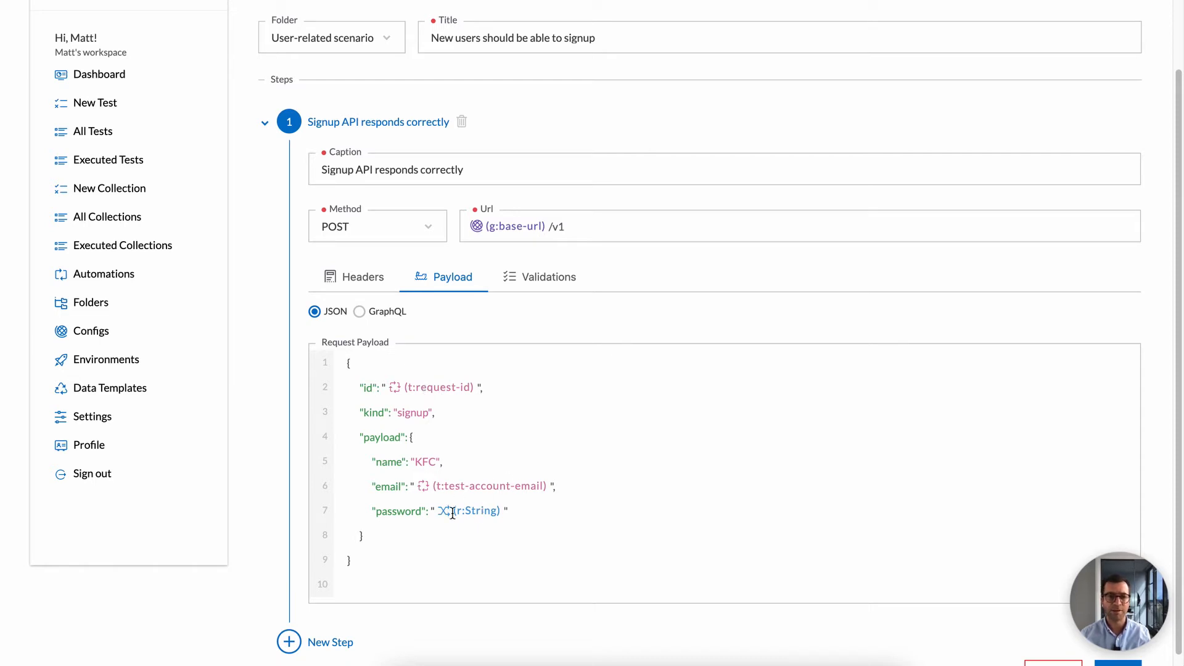
{"action": "scroll", "scroll_direction": "down", "scroll_amount": 3}
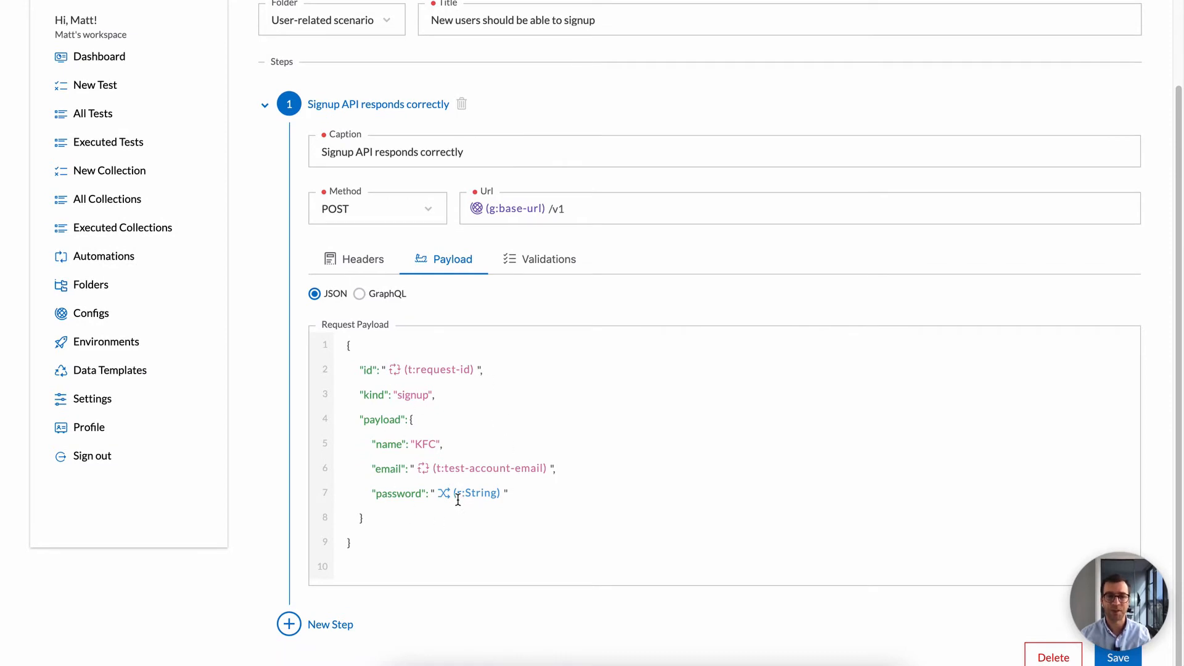
{"action": "scroll", "scroll_direction": "down", "scroll_amount": 3}
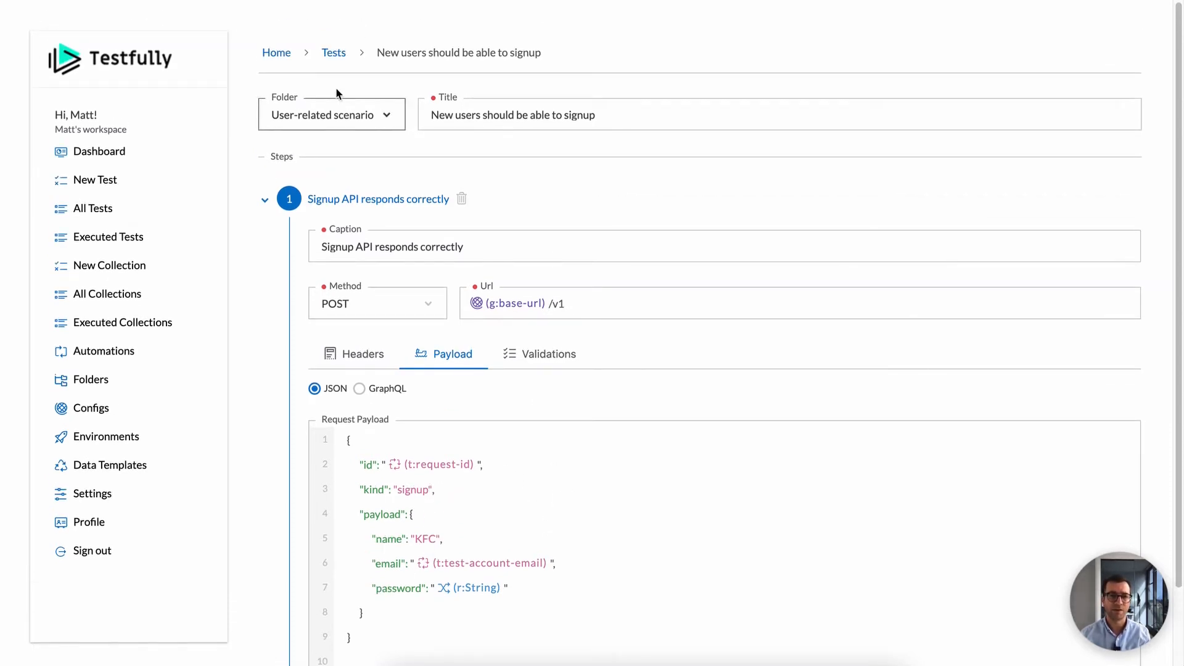
Run Health Check of API on Matt's Laptop, see /status return 200 with ok: true, then return to Tests.
{"action": "left_click", "coordinate": [333, 52]}
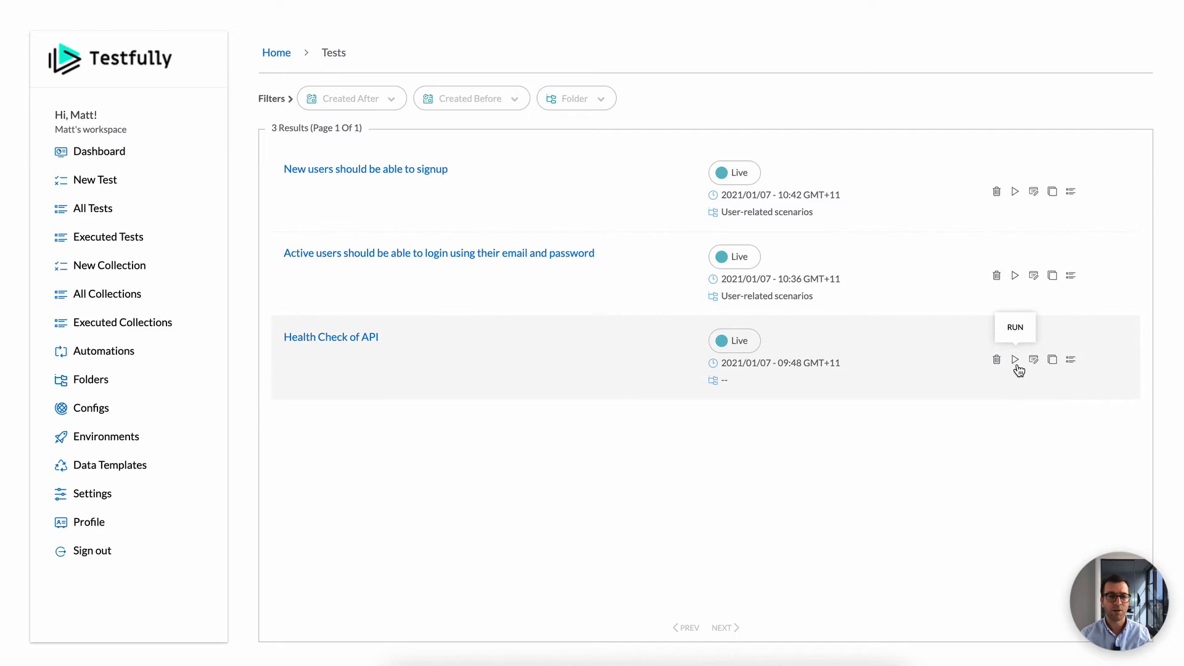
{"action": "mouse_move", "coordinate": [786, 349]}
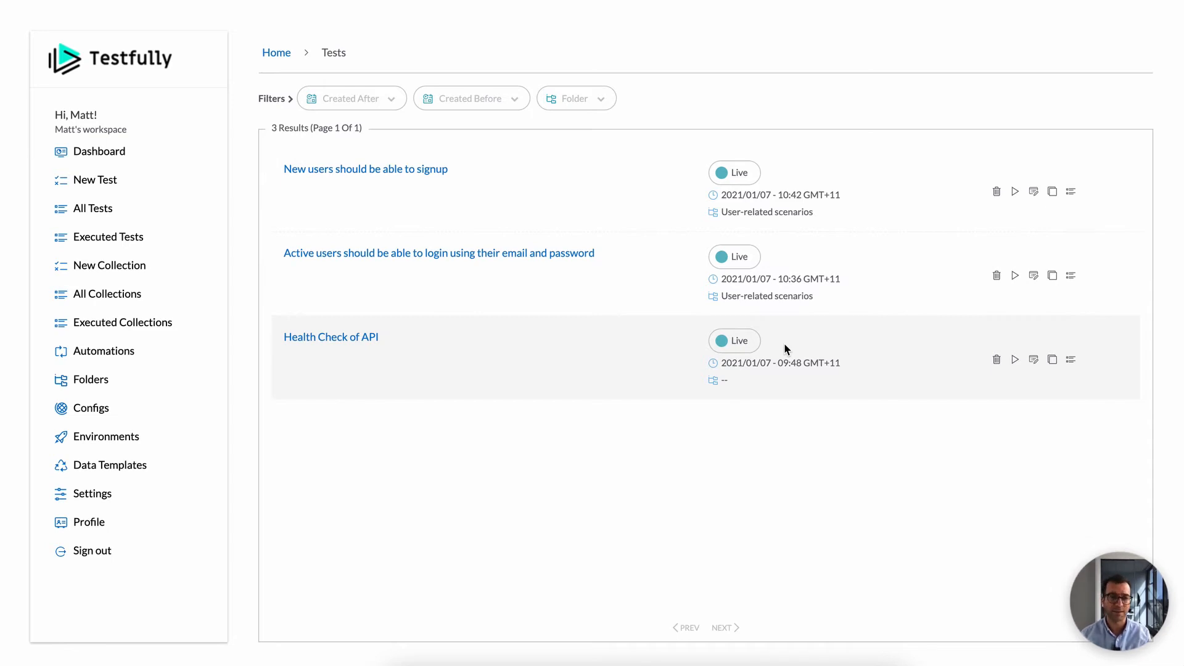
{"action": "mouse_move", "coordinate": [823, 378]}
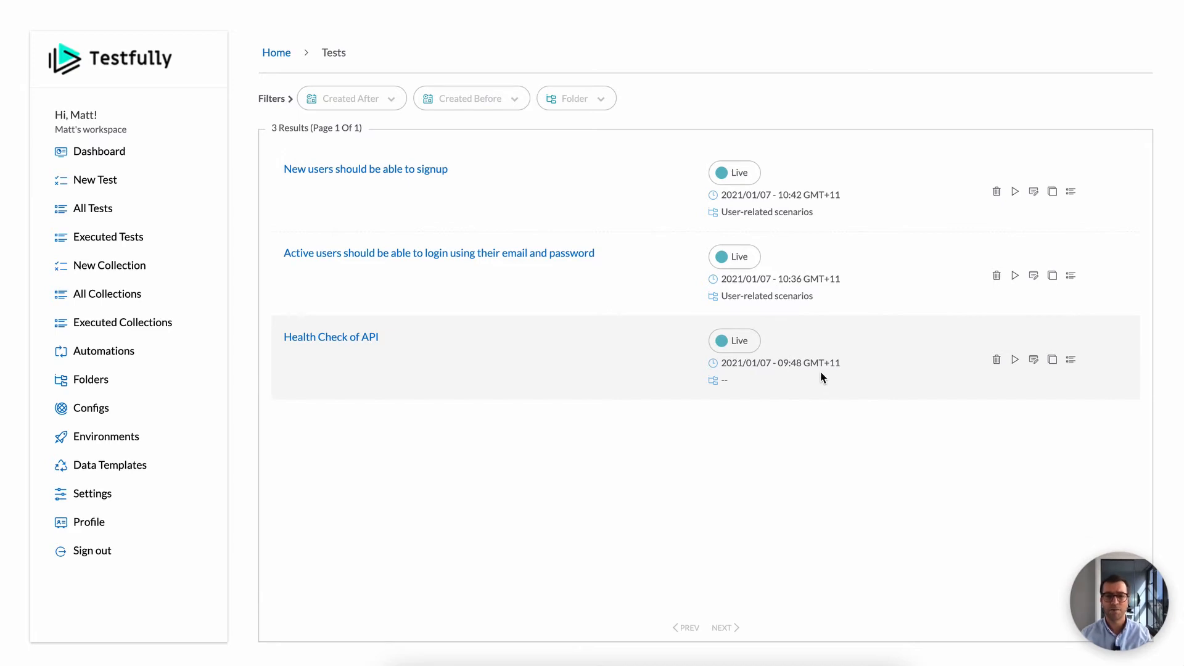
{"action": "mouse_move", "coordinate": [987, 371]}
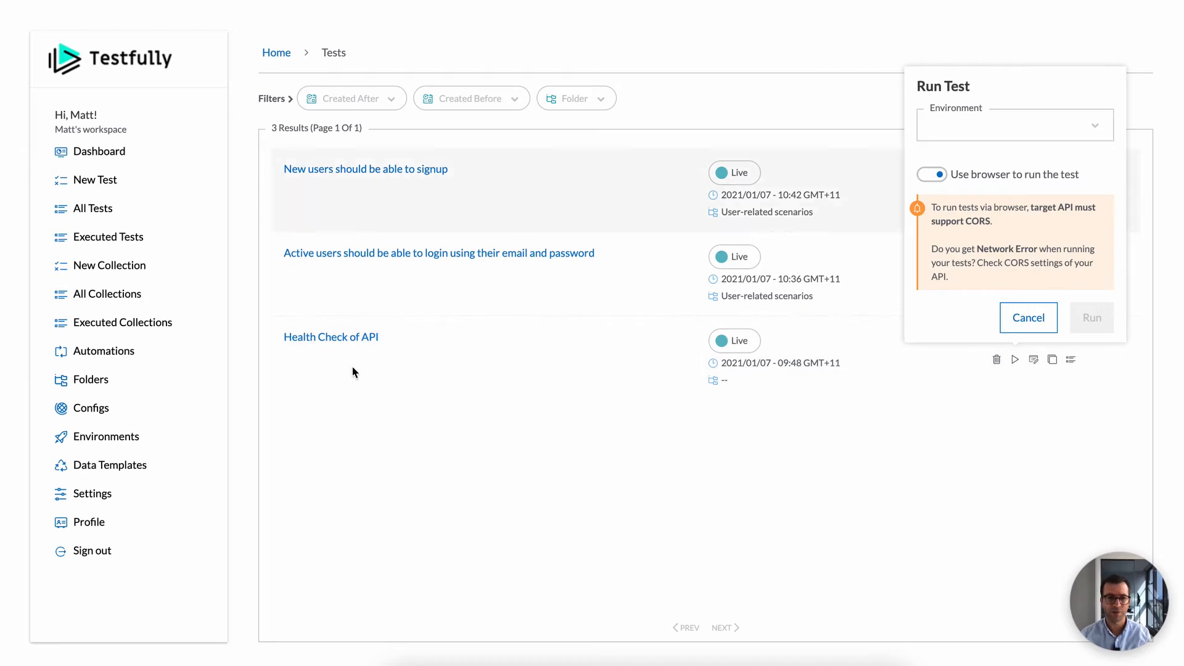
{"action": "left_click", "coordinate": [1014, 125]}
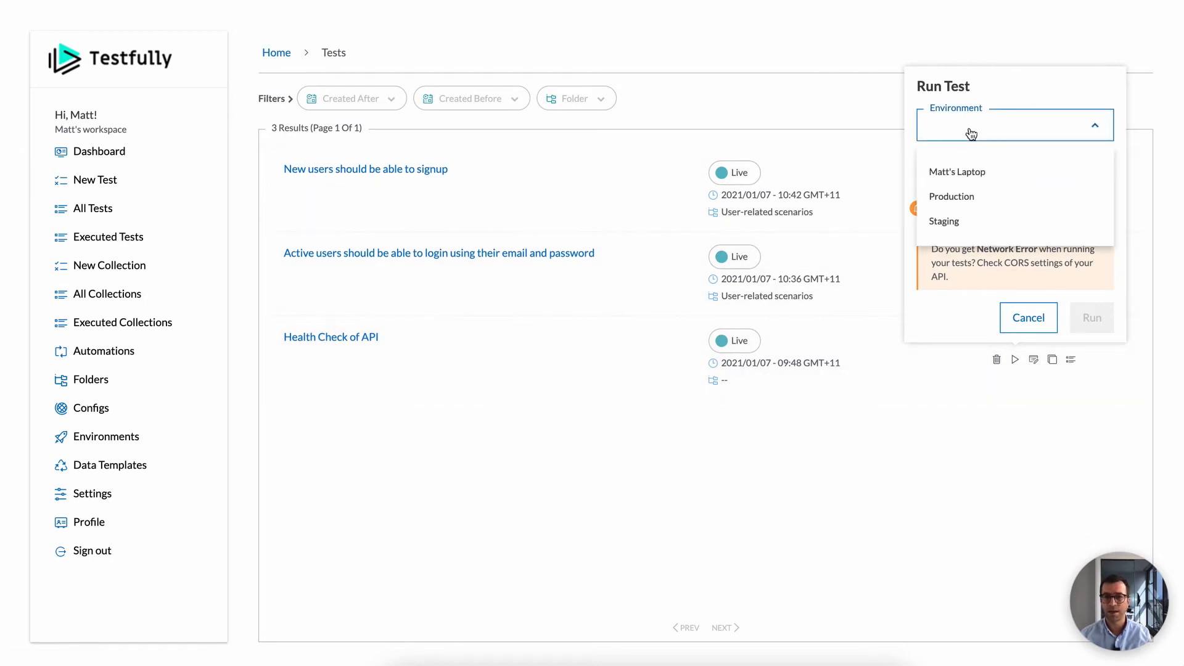
{"action": "left_click", "coordinate": [957, 171]}
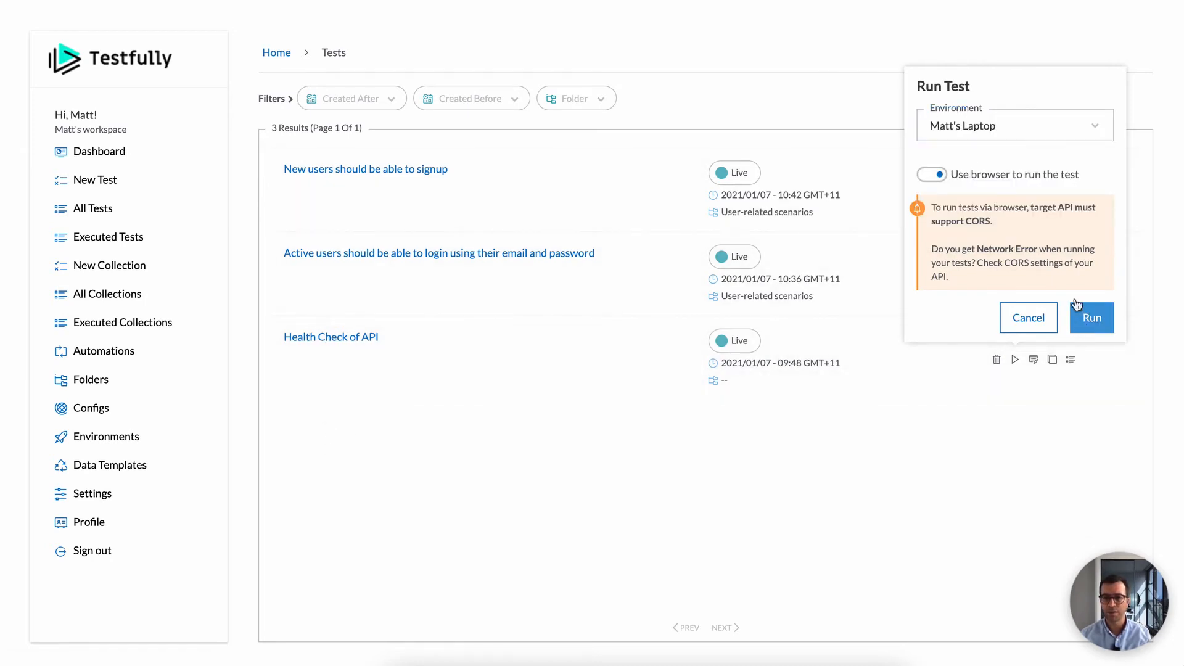
{"action": "mouse_move", "coordinate": [1074, 325]}
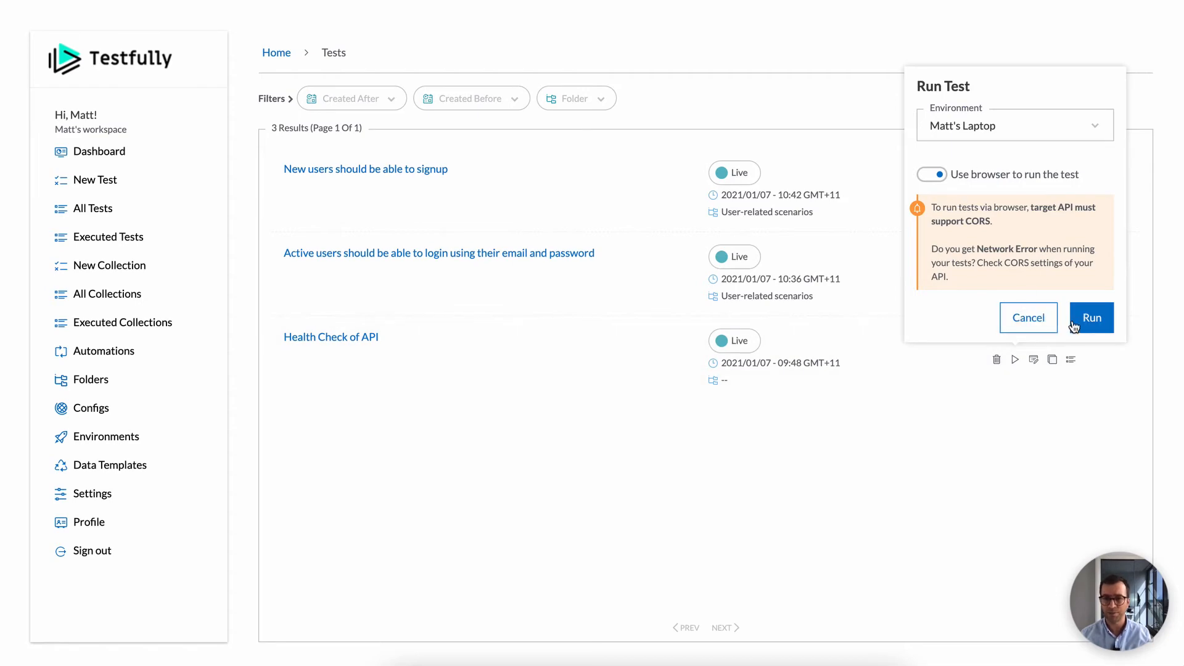
{"action": "left_click", "coordinate": [1091, 318]}
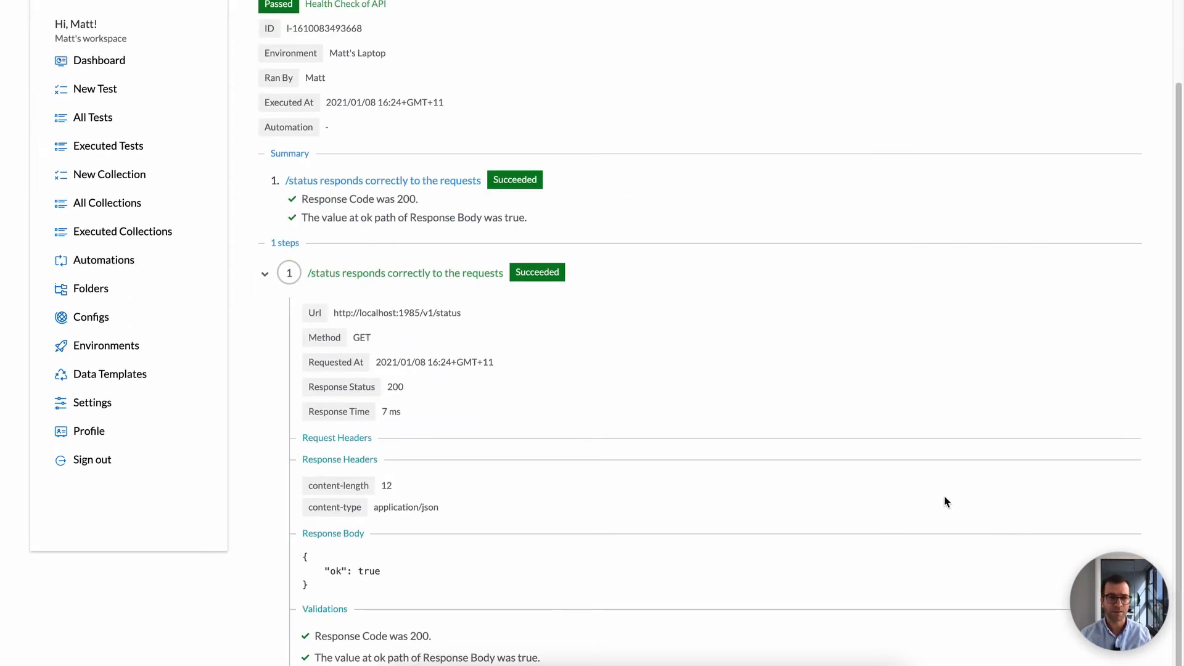
{"action": "mouse_move", "coordinate": [624, 360]}
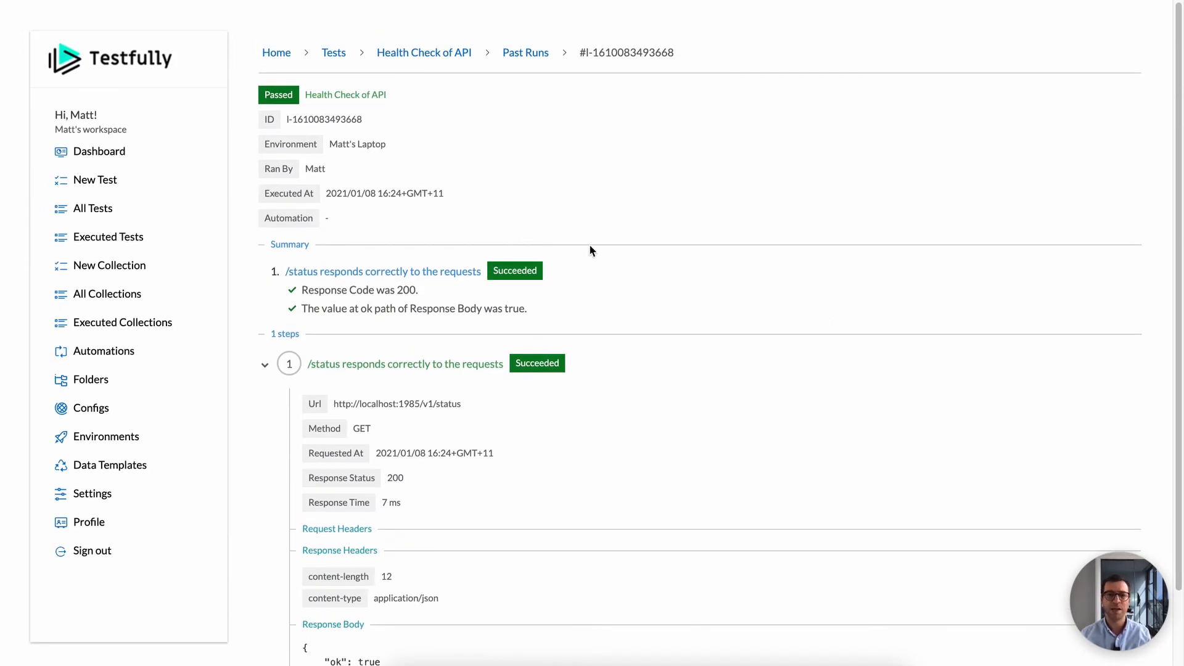
{"action": "mouse_move", "coordinate": [547, 69]}
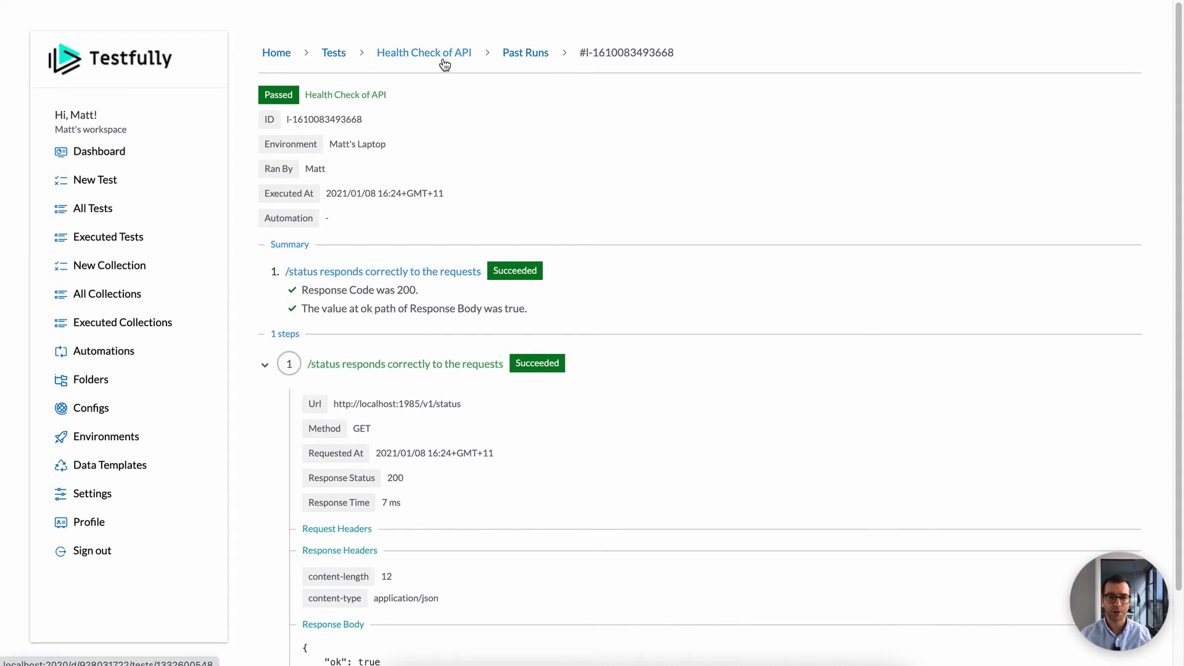
{"action": "left_click", "coordinate": [333, 52]}
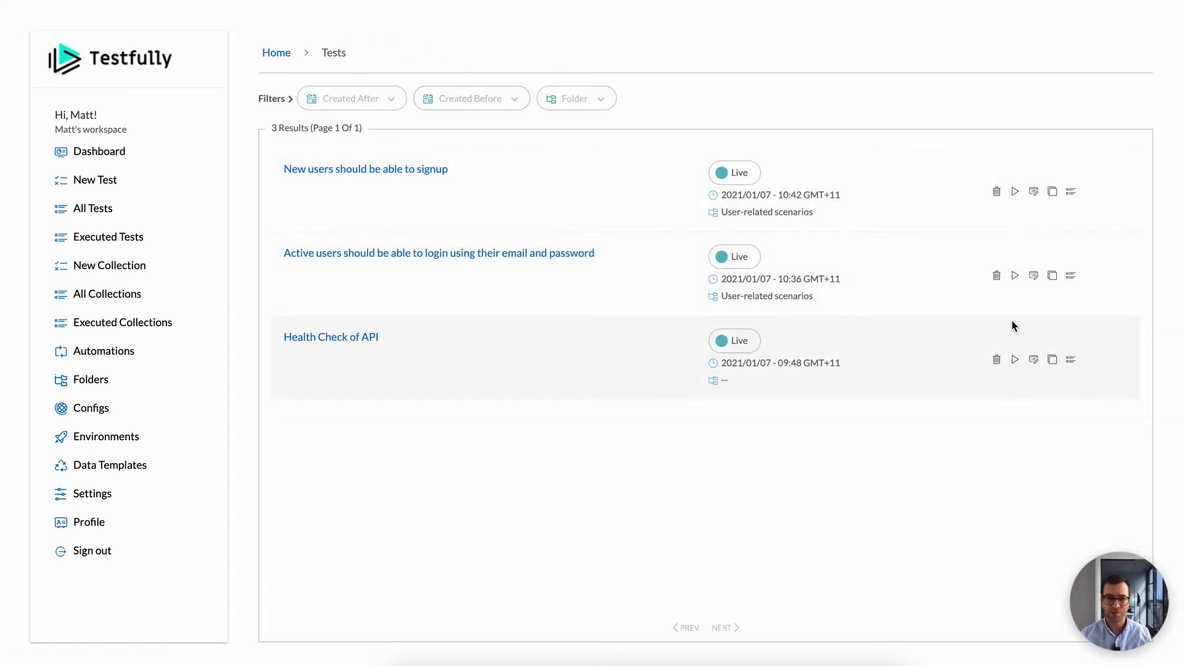
{"action": "mouse_move", "coordinate": [1015, 275]}
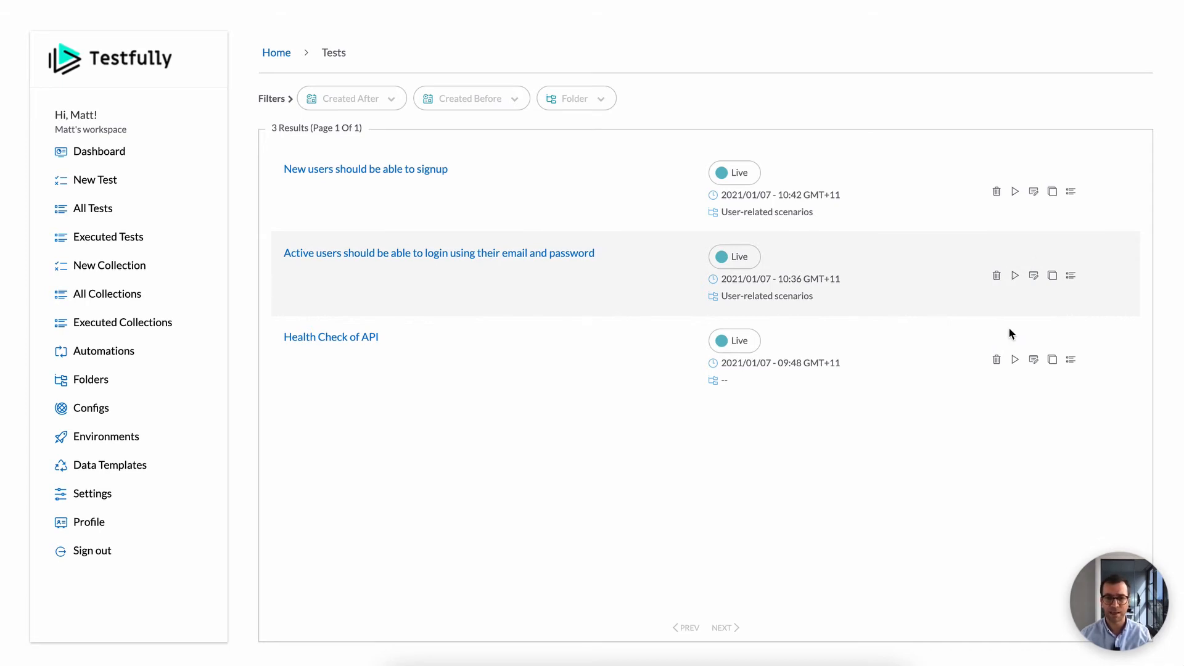
{"action": "mouse_move", "coordinate": [1016, 359]}
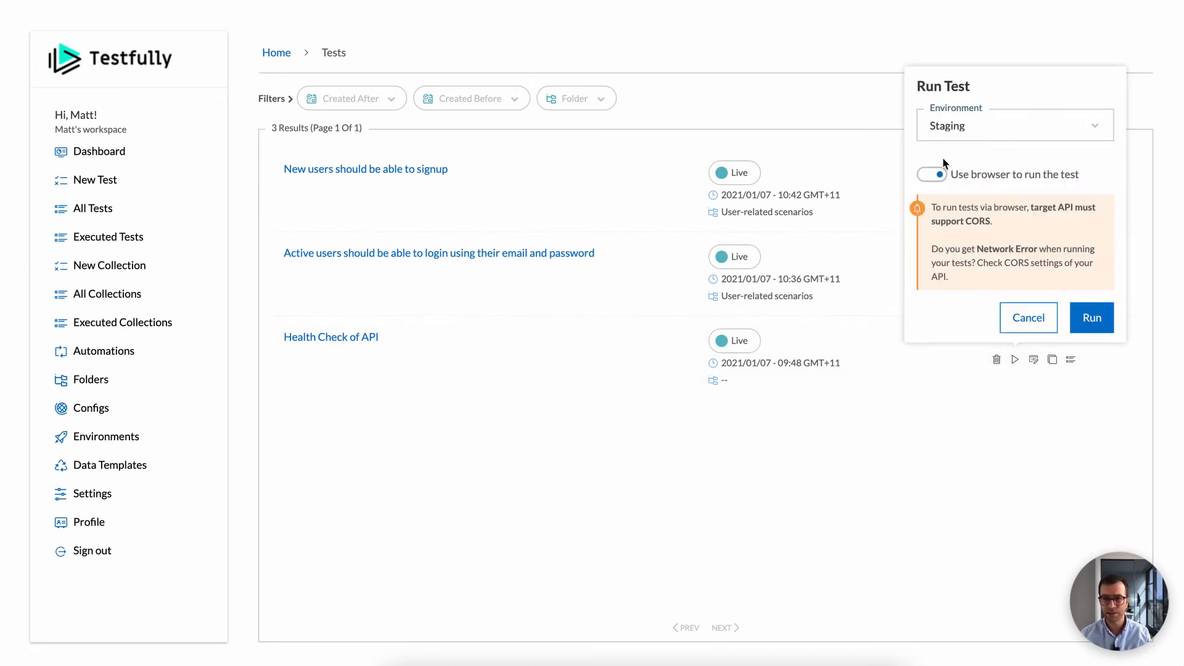
View the latest passed Health Check of API run in Executed Tests, its /status step returning 200 with ok: true.
{"action": "left_click", "coordinate": [932, 174]}
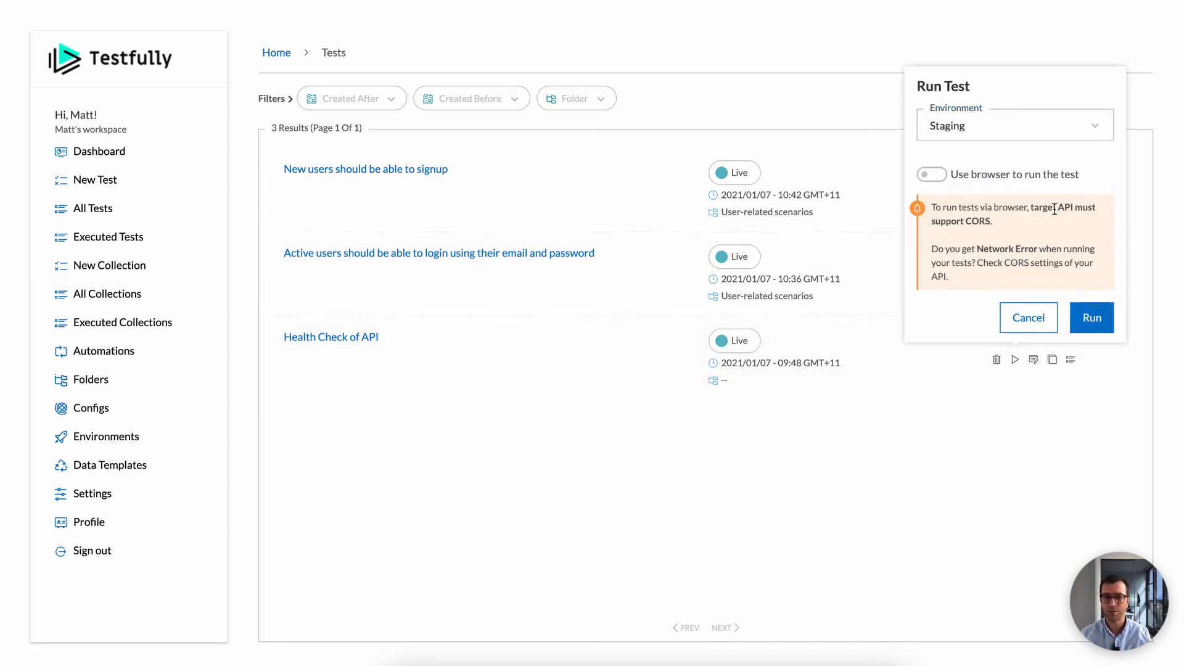
{"action": "left_click", "coordinate": [1092, 317]}
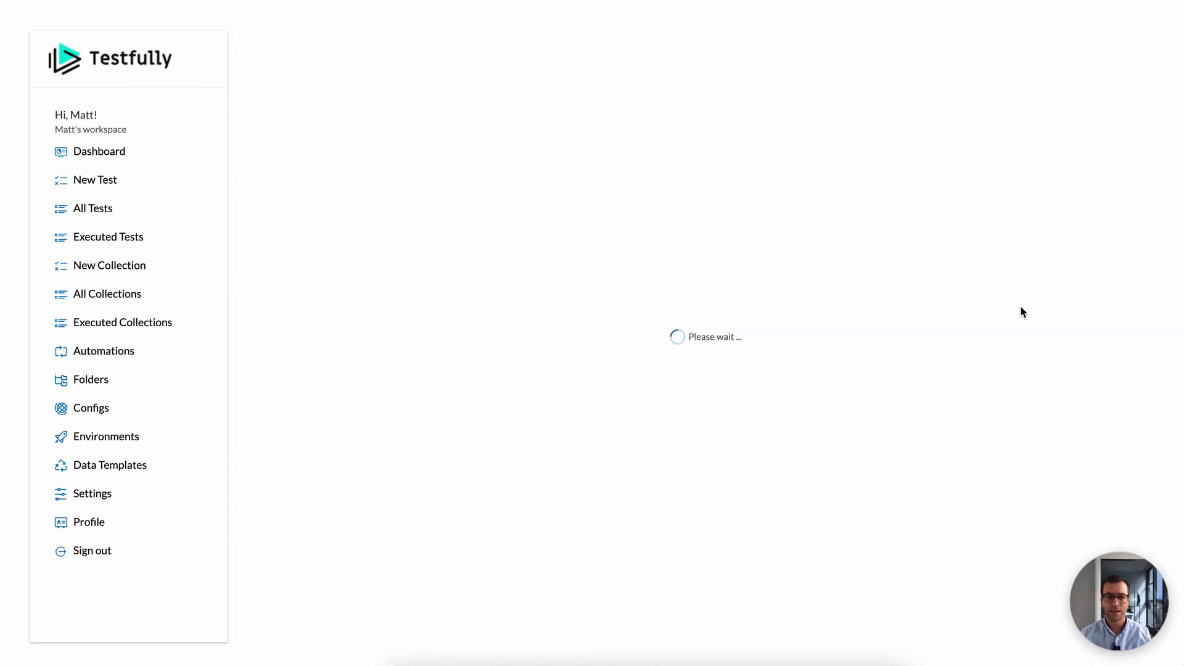
{"action": "mouse_move", "coordinate": [779, 277]}
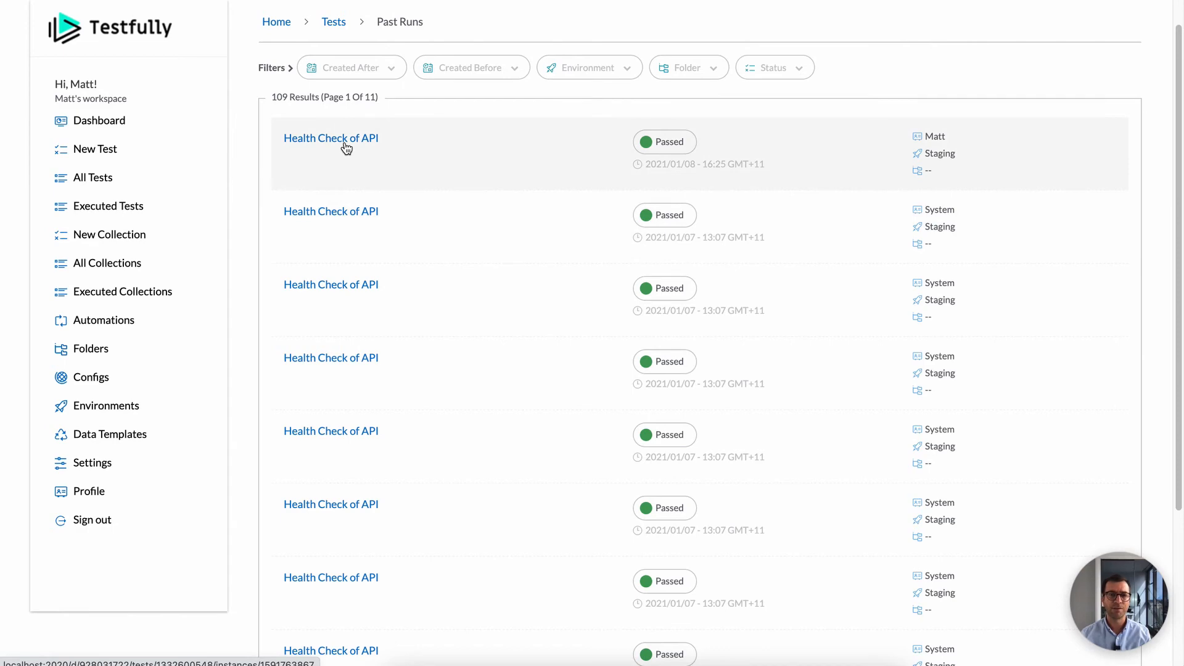
{"action": "left_click", "coordinate": [330, 137]}
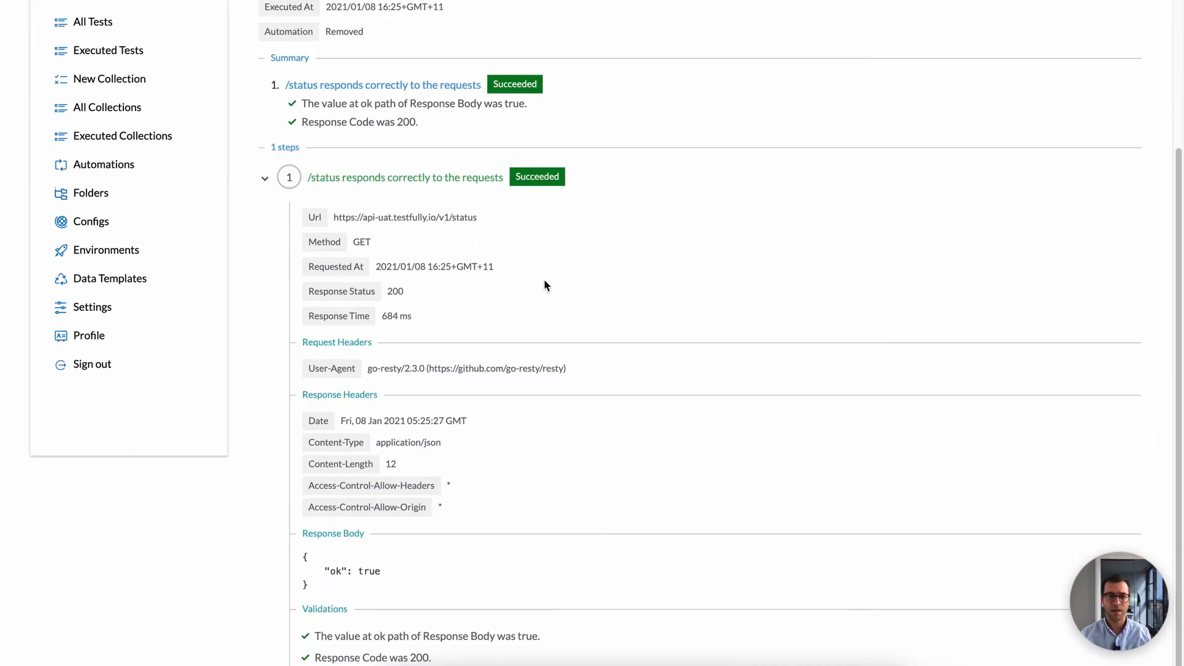
{"action": "scroll", "scroll_direction": "up", "scroll_amount": 3}
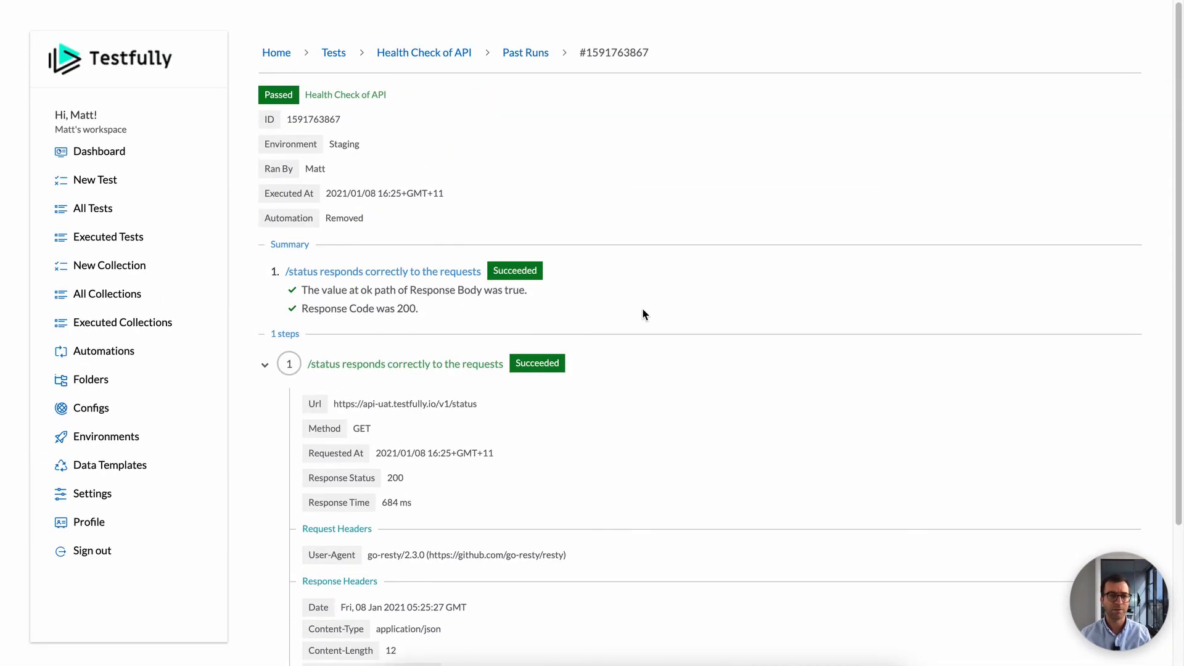
{"action": "mouse_move", "coordinate": [333, 51]}
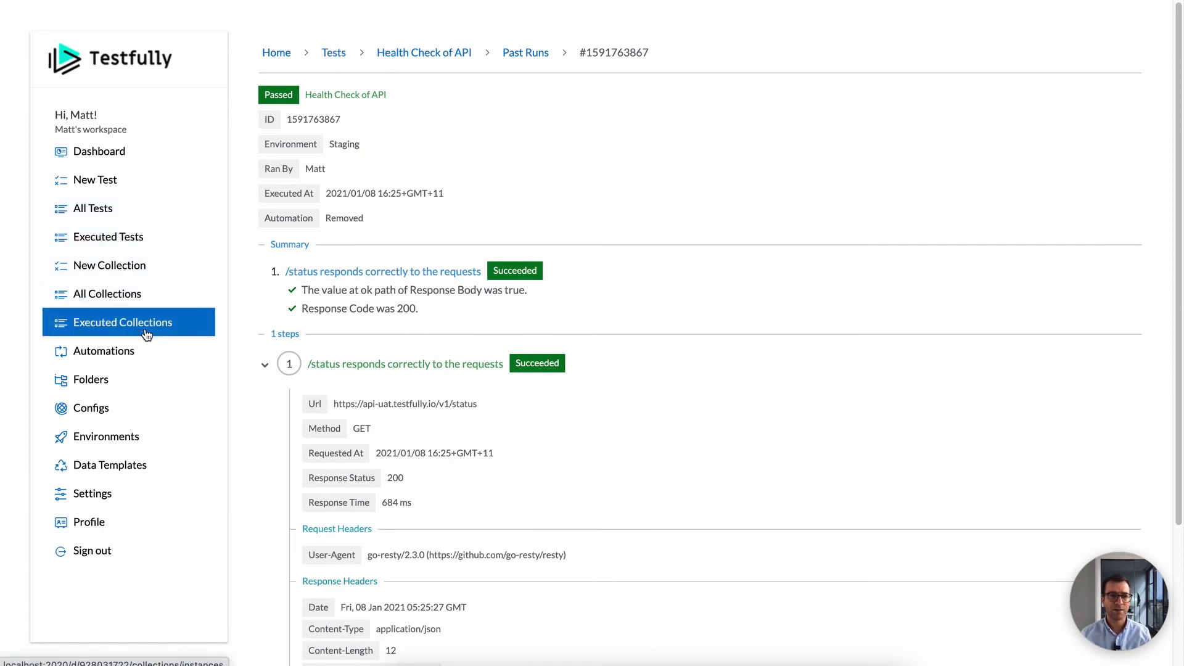
{"action": "left_click", "coordinate": [94, 209]}
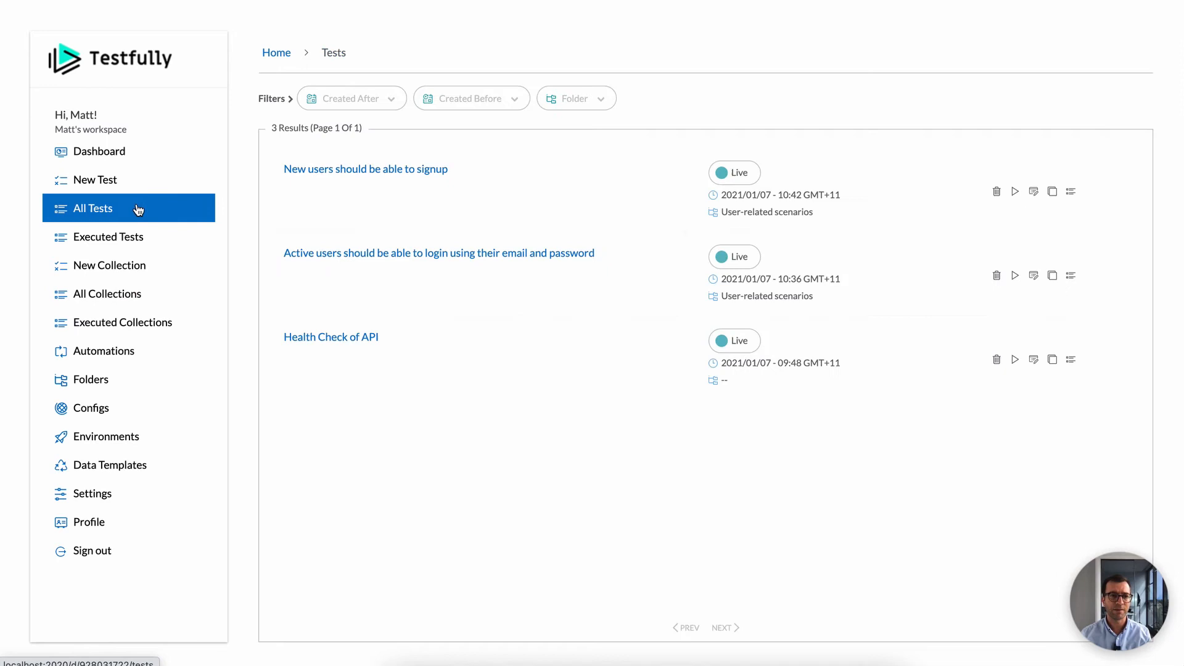
{"action": "left_click", "coordinate": [1016, 191]}
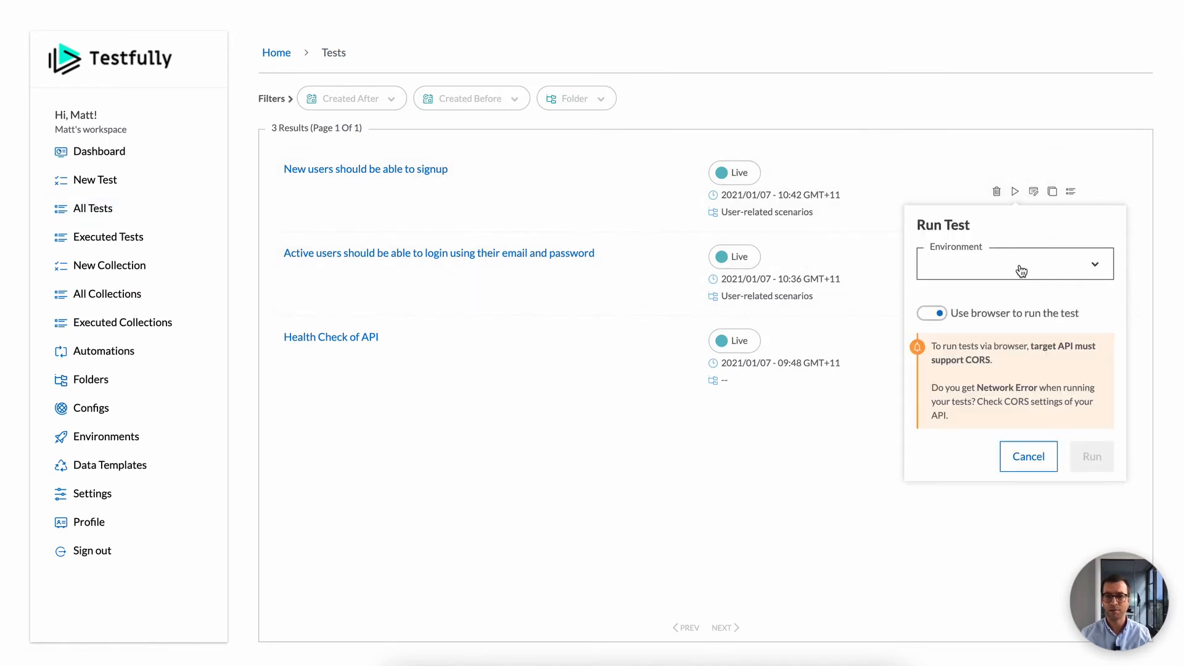
{"action": "left_click", "coordinate": [1015, 264]}
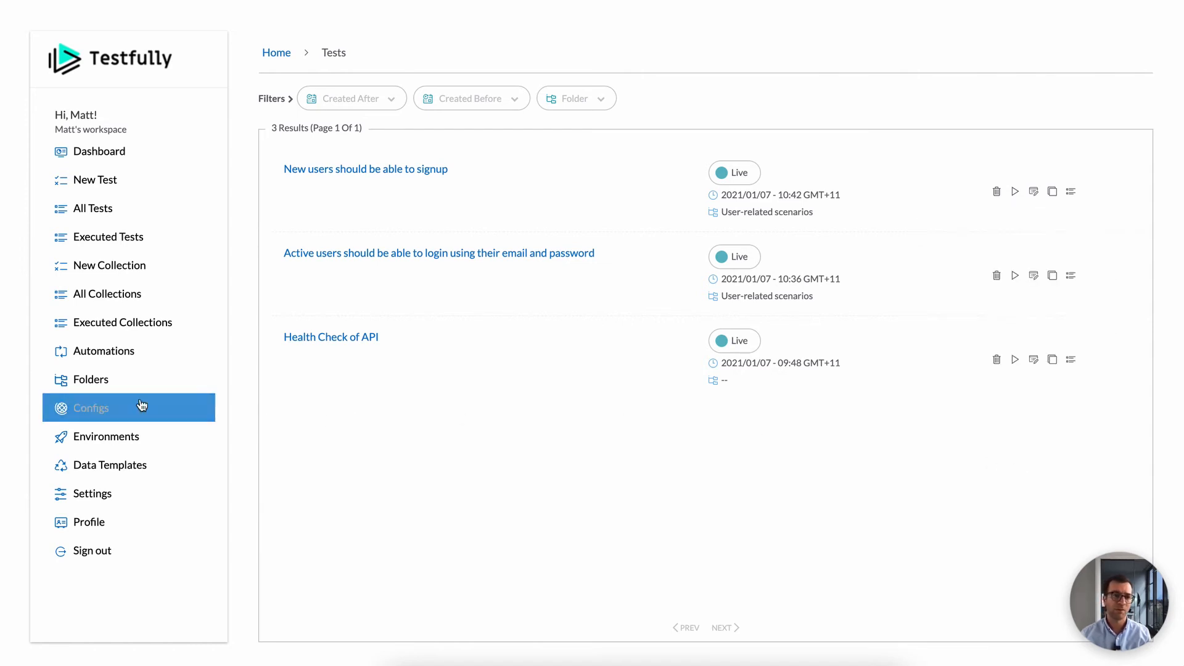
{"action": "left_click", "coordinate": [90, 408]}
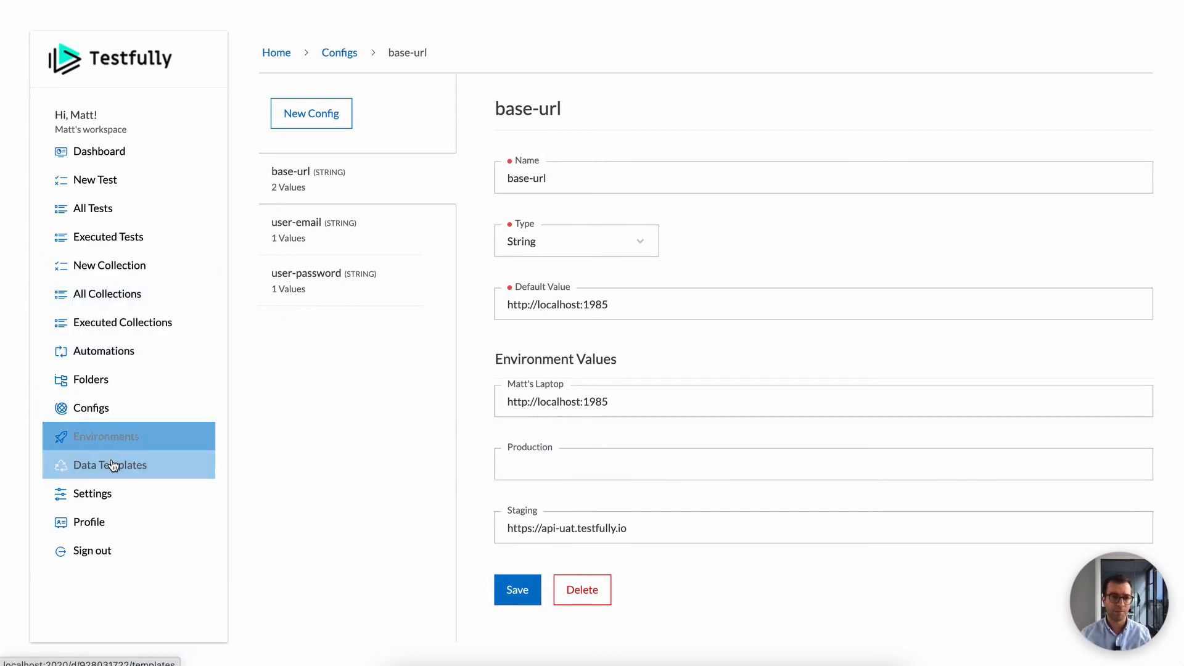
Show the Matt's Laptop environment with base URL localhost:1985, a user email and a password.
{"action": "left_click", "coordinate": [106, 436]}
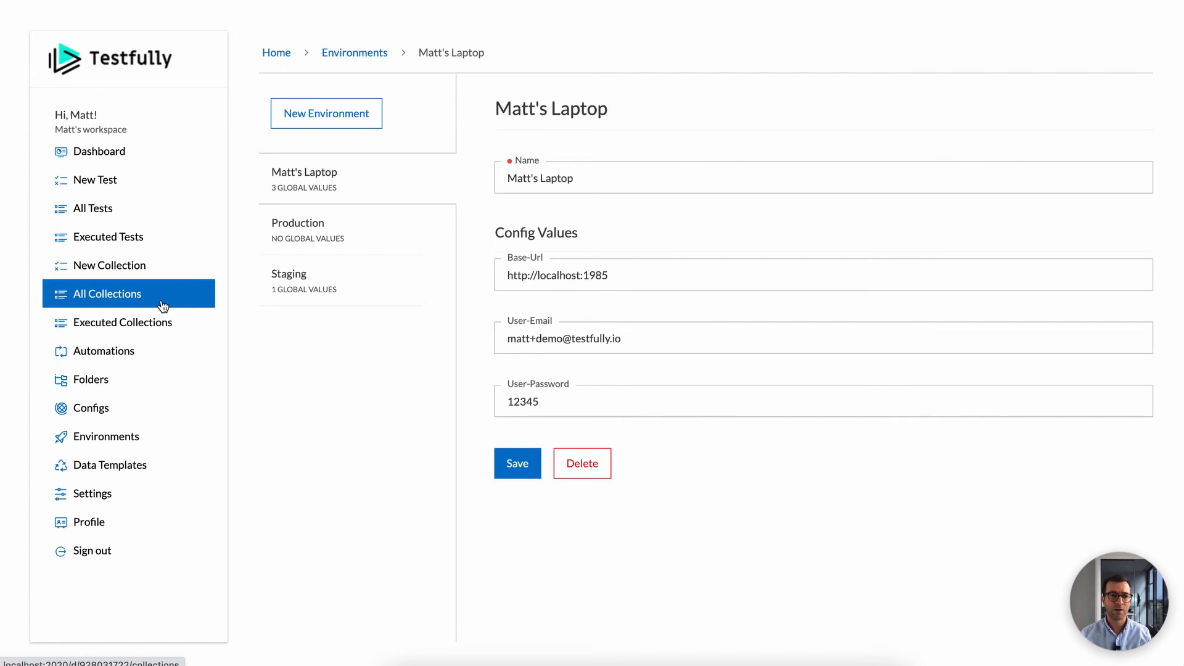
{"action": "mouse_move", "coordinate": [151, 305]}
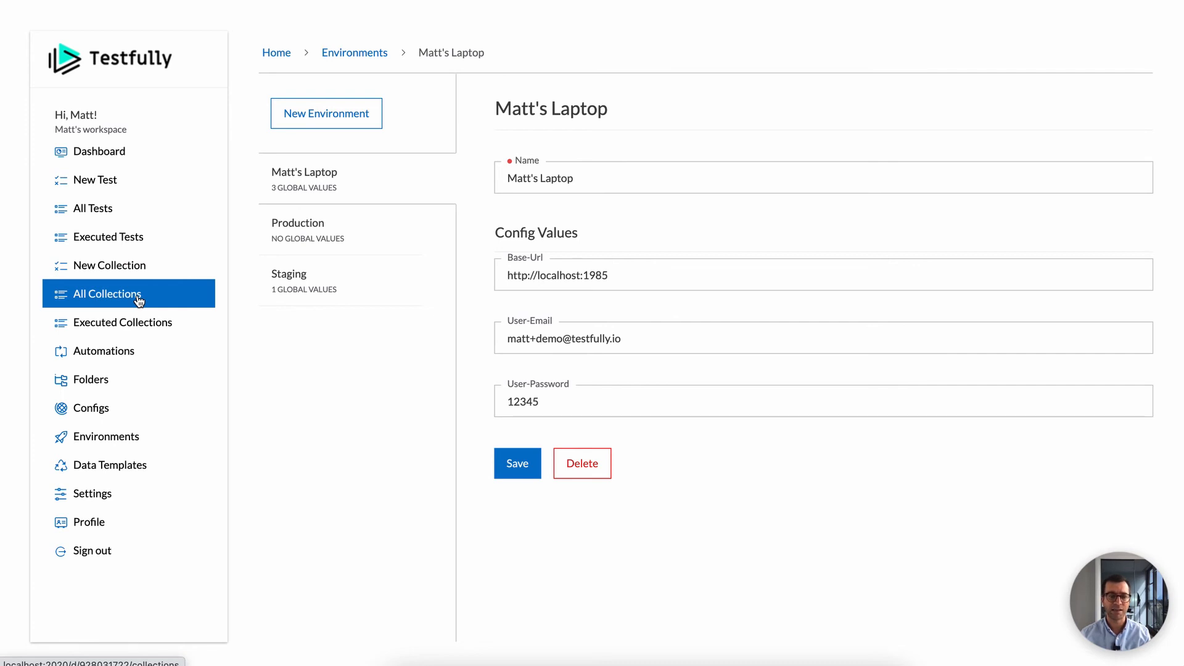
Run Critical Test Cases on Matt's Laptop with all three tests passing, then return to All Collections.
{"action": "left_click", "coordinate": [107, 294]}
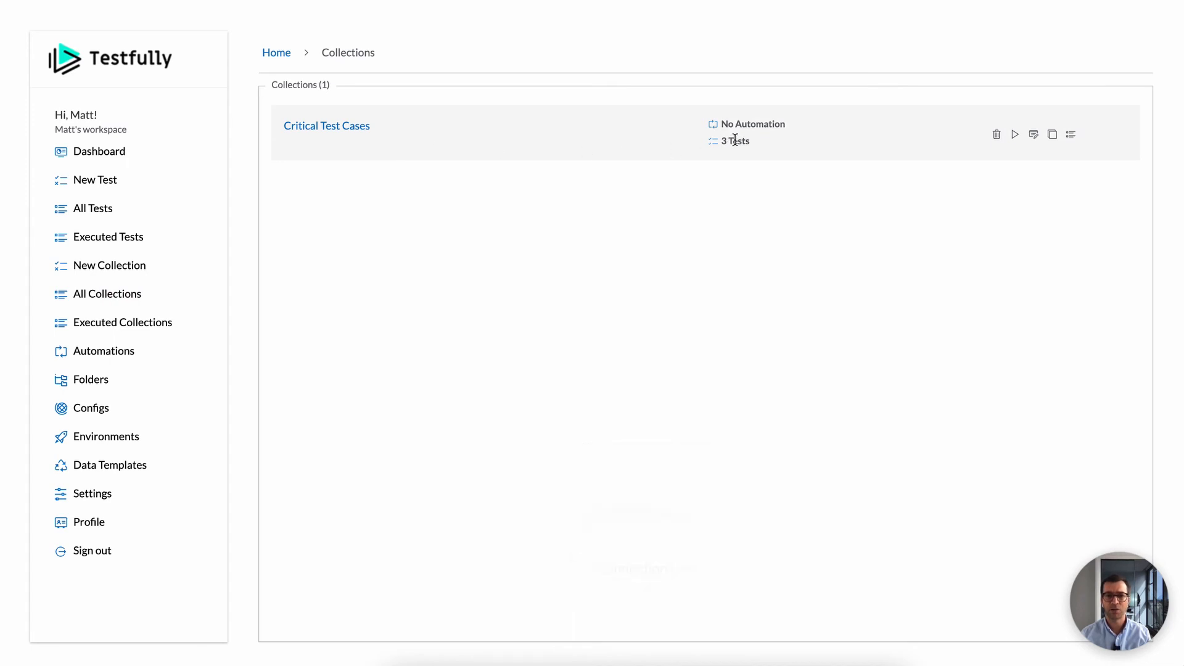
{"action": "mouse_move", "coordinate": [1016, 135]}
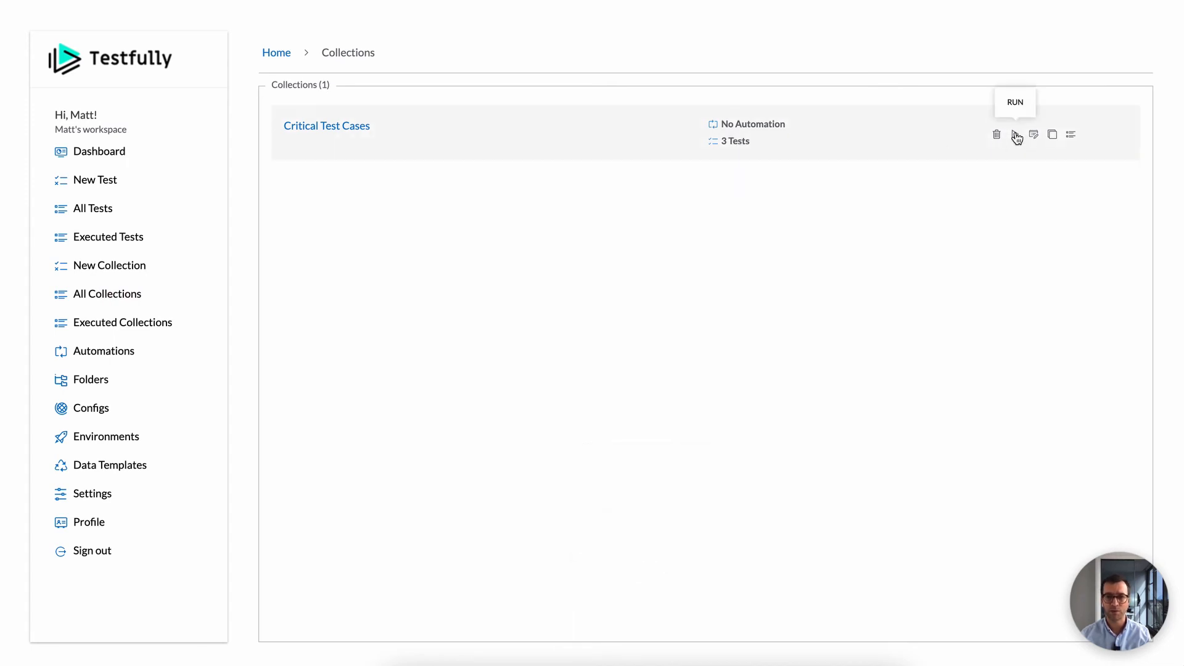
{"action": "left_click", "coordinate": [1016, 135]}
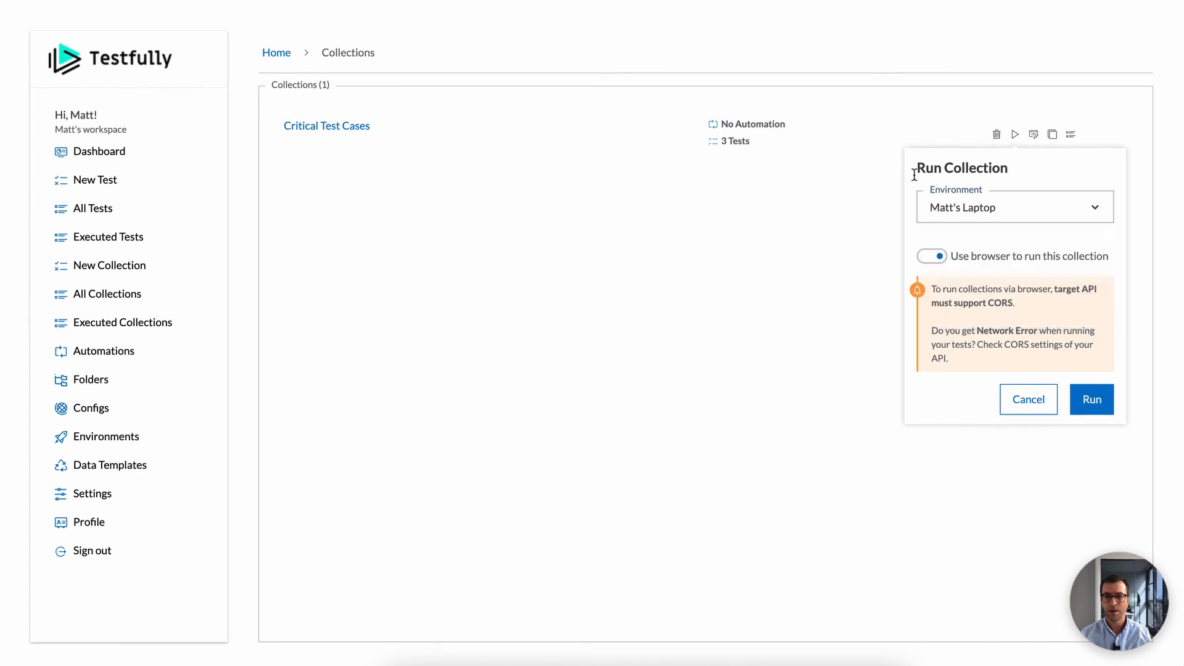
{"action": "mouse_move", "coordinate": [903, 234]}
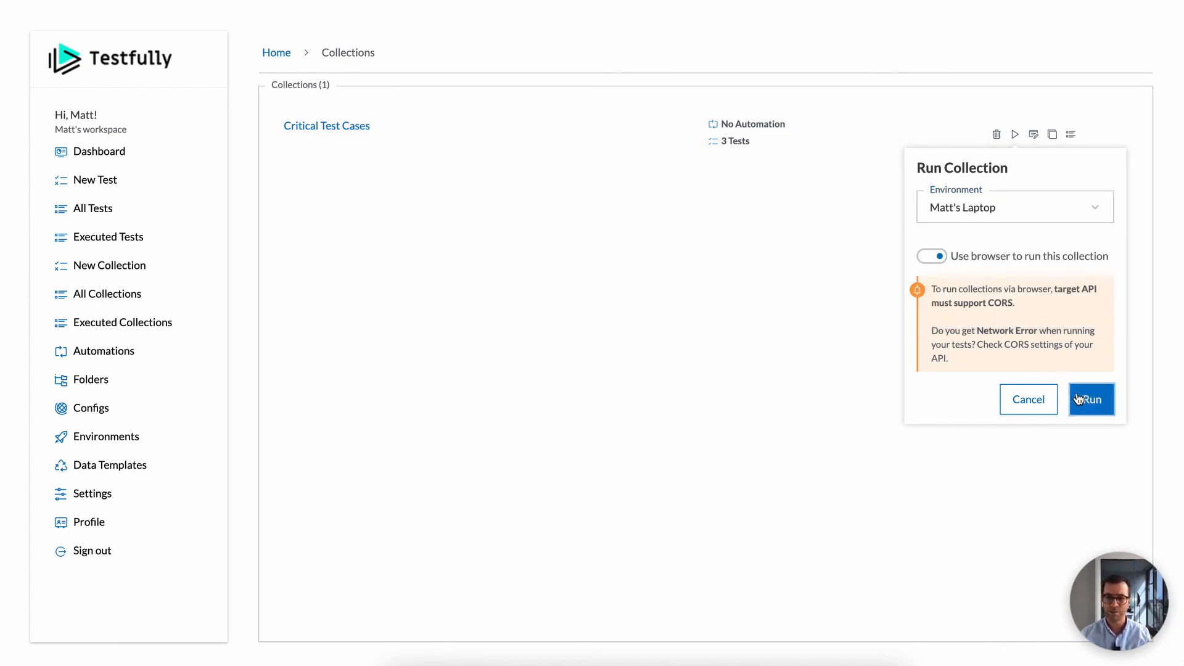
{"action": "left_click", "coordinate": [1090, 398]}
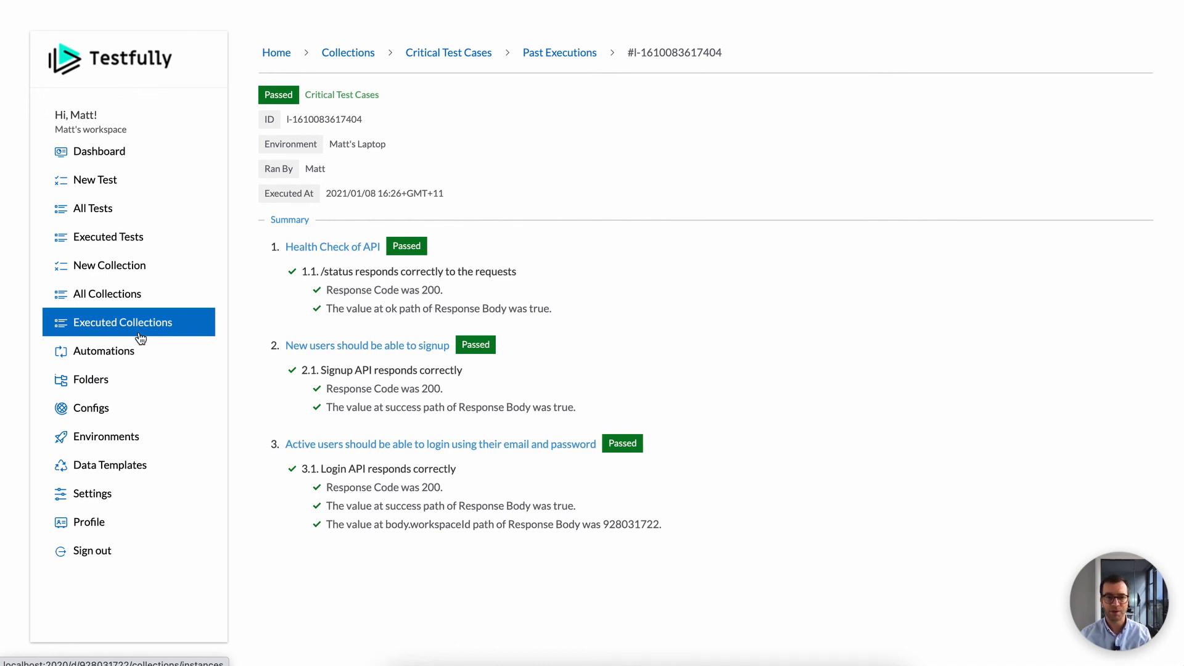
{"action": "left_click", "coordinate": [106, 293]}
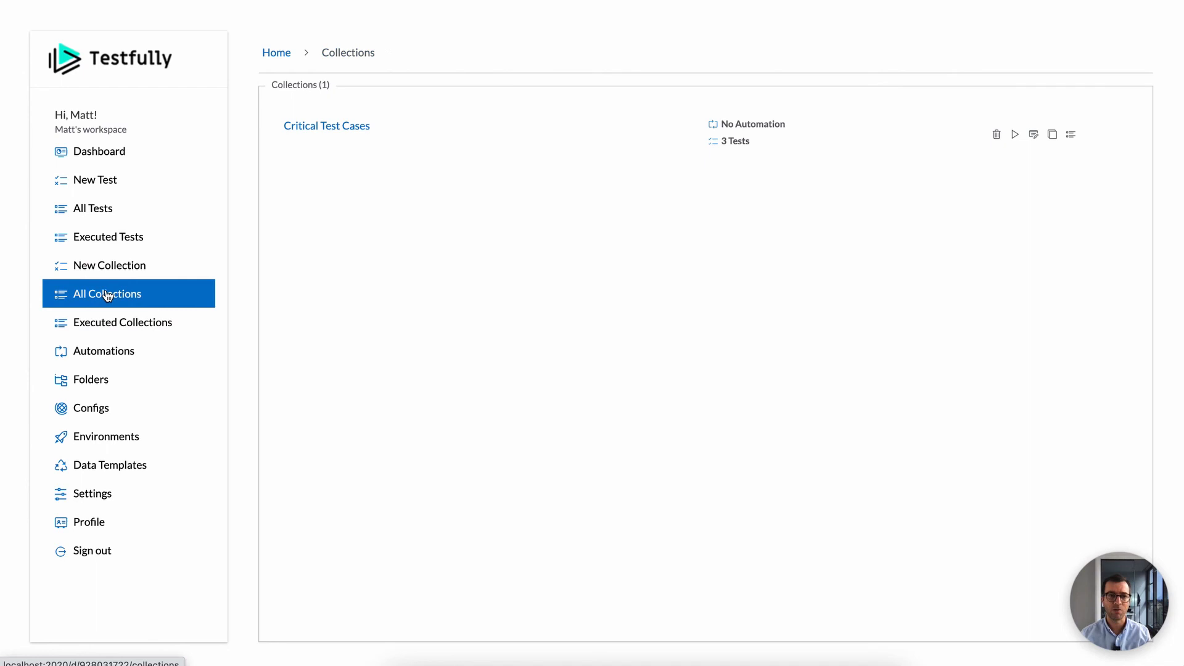
Set Critical Test Cases automation to environment Staging and alerts frequency Notify once every 5 mins.
{"action": "left_click", "coordinate": [326, 126]}
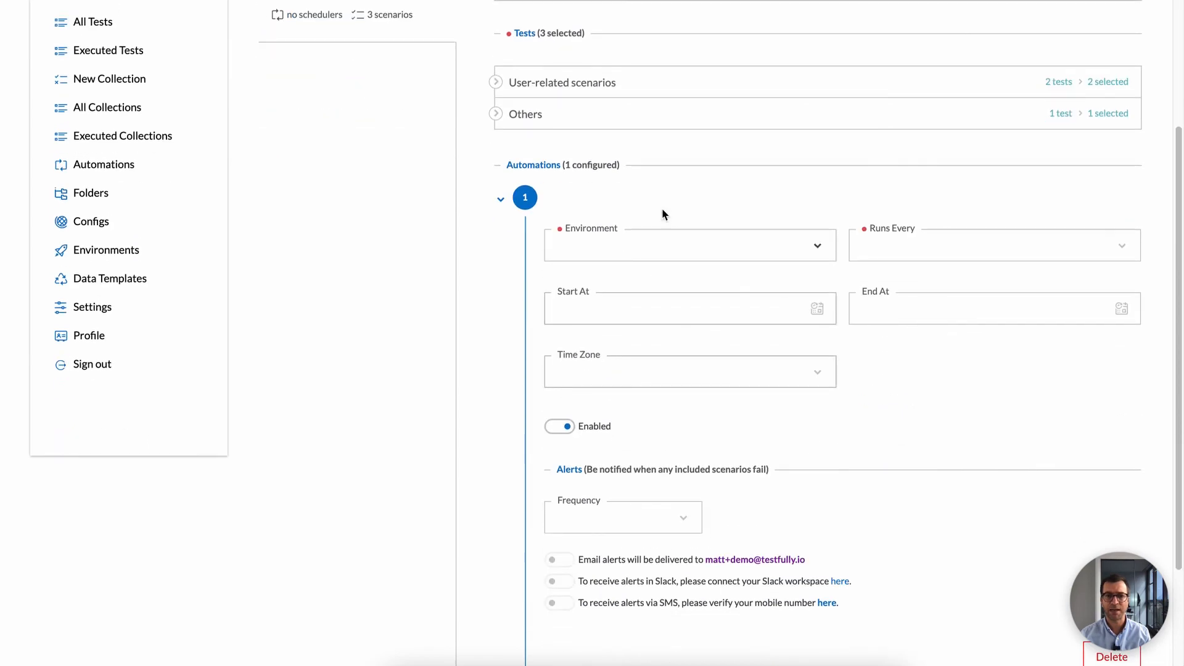
{"action": "left_click", "coordinate": [688, 244]}
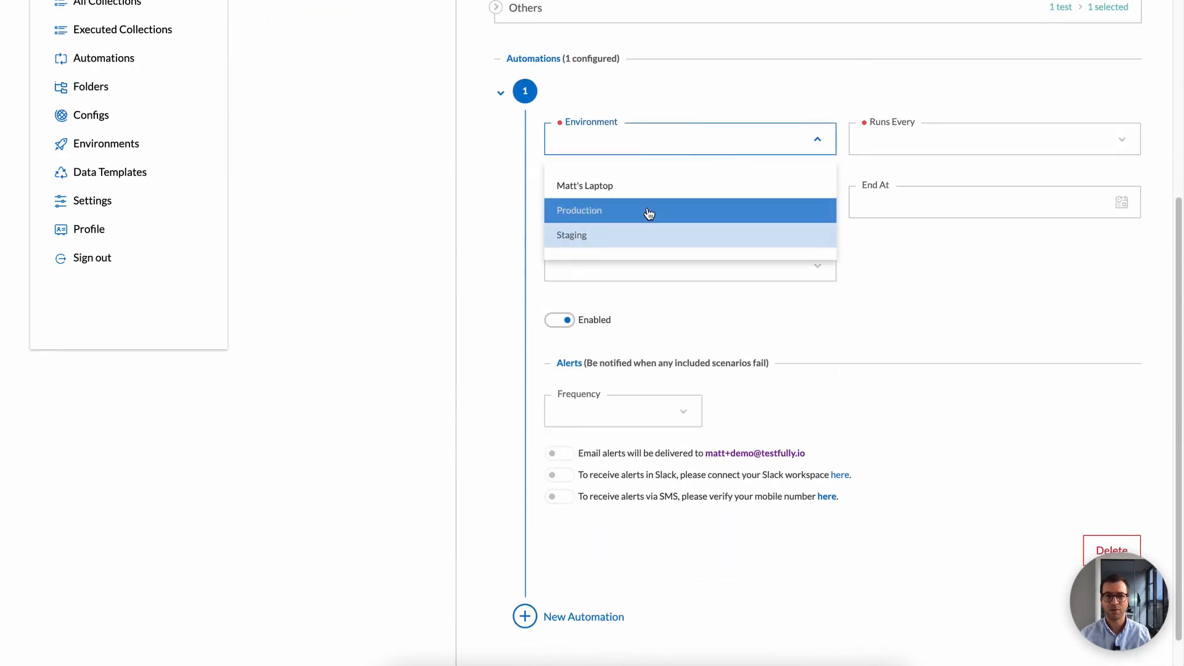
{"action": "left_click", "coordinate": [571, 234]}
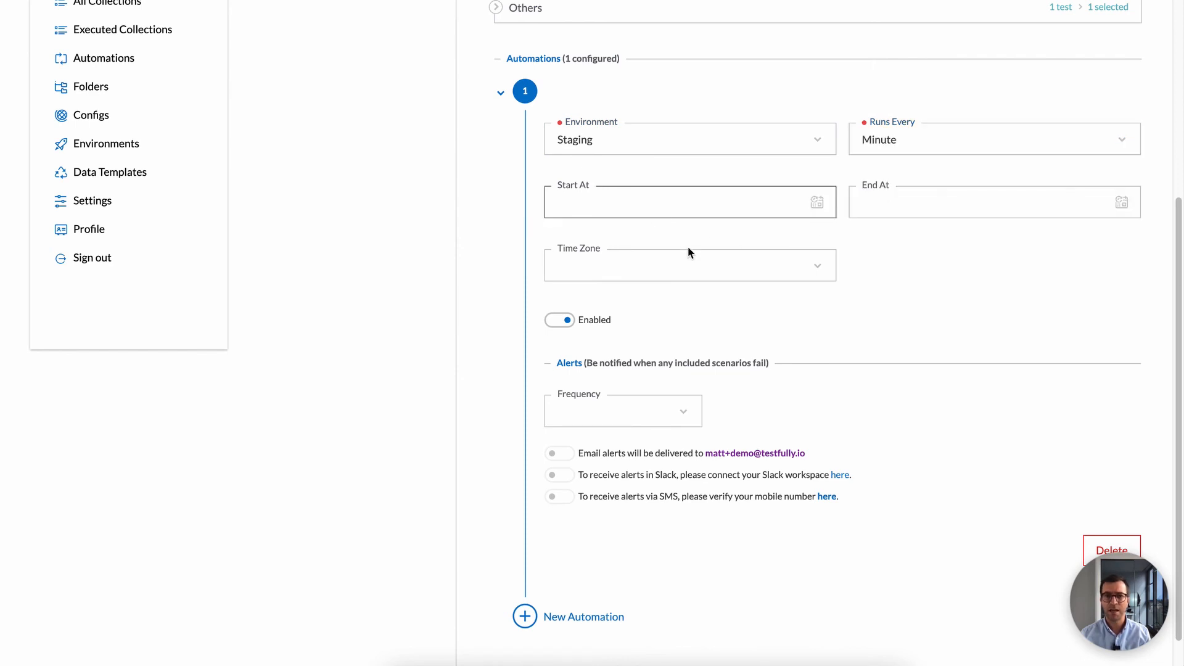
{"action": "scroll", "scroll_direction": "down", "scroll_amount": 3}
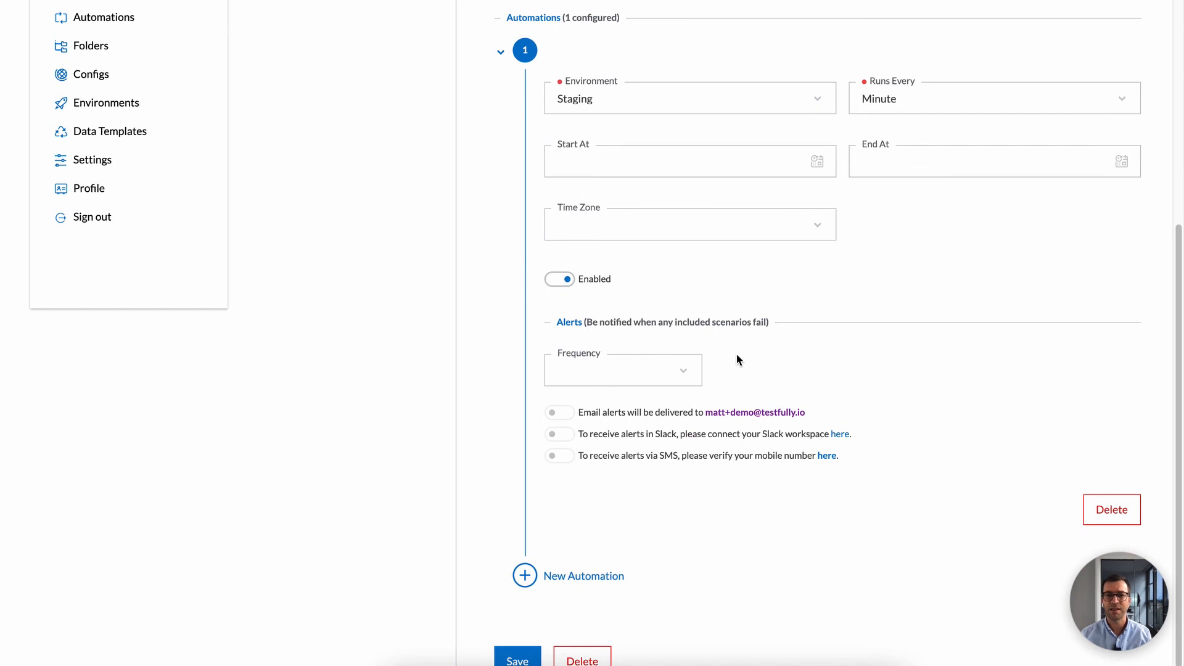
{"action": "left_click", "coordinate": [622, 369]}
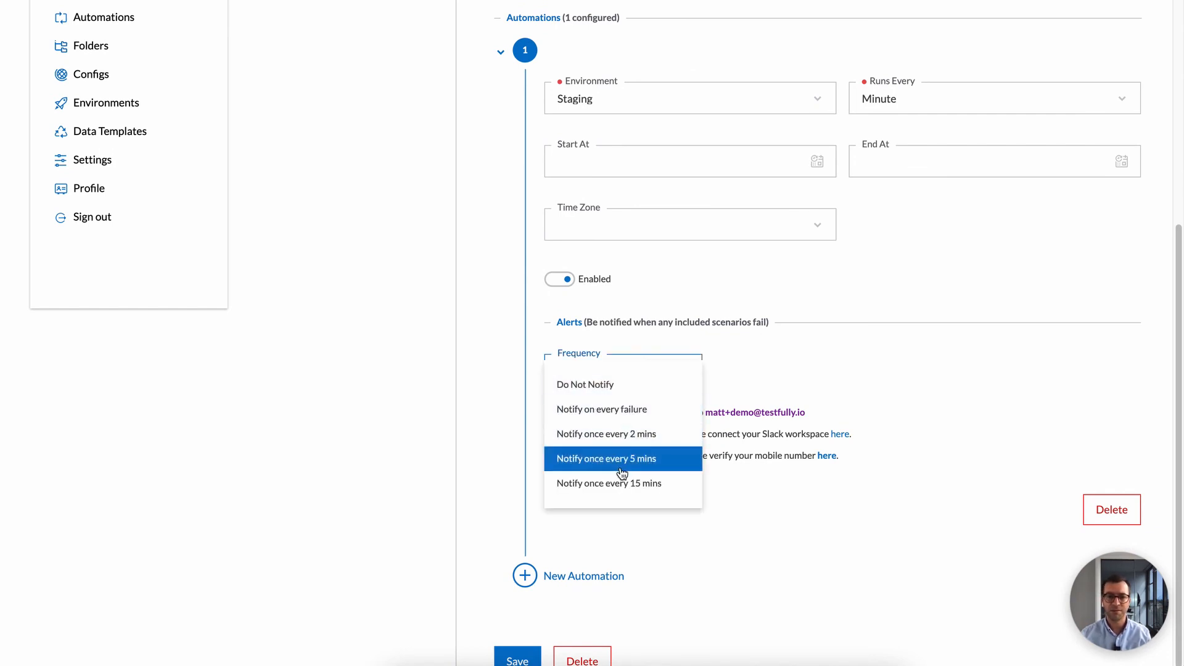
{"action": "left_click", "coordinate": [606, 459]}
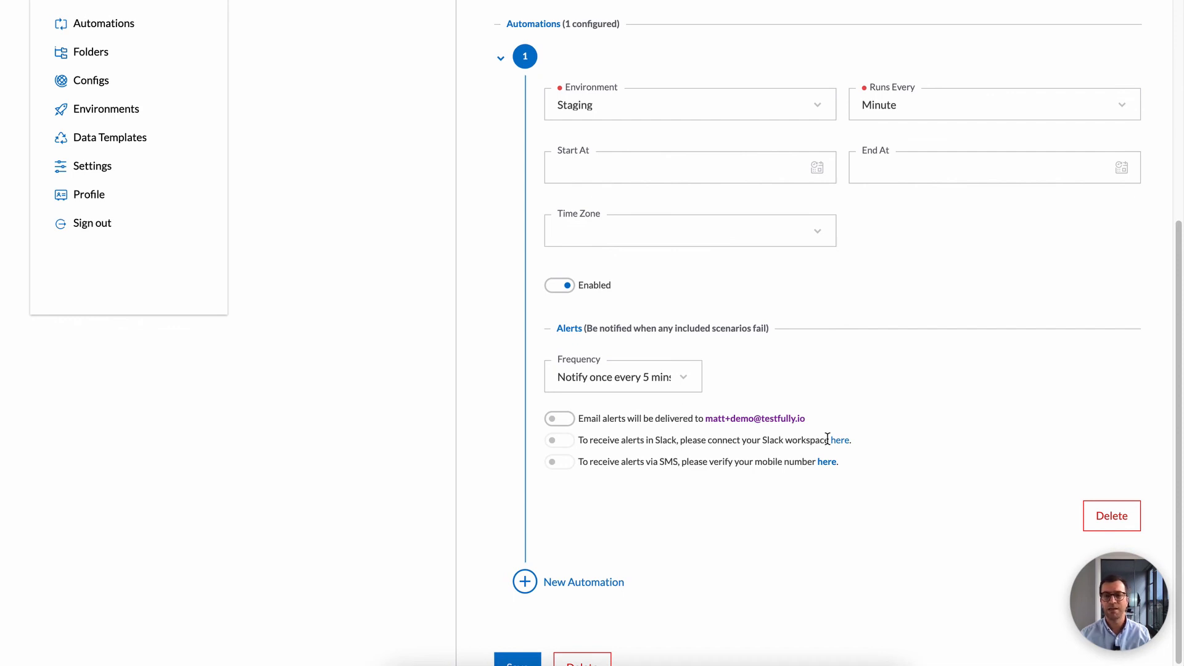
{"action": "mouse_move", "coordinate": [826, 474]}
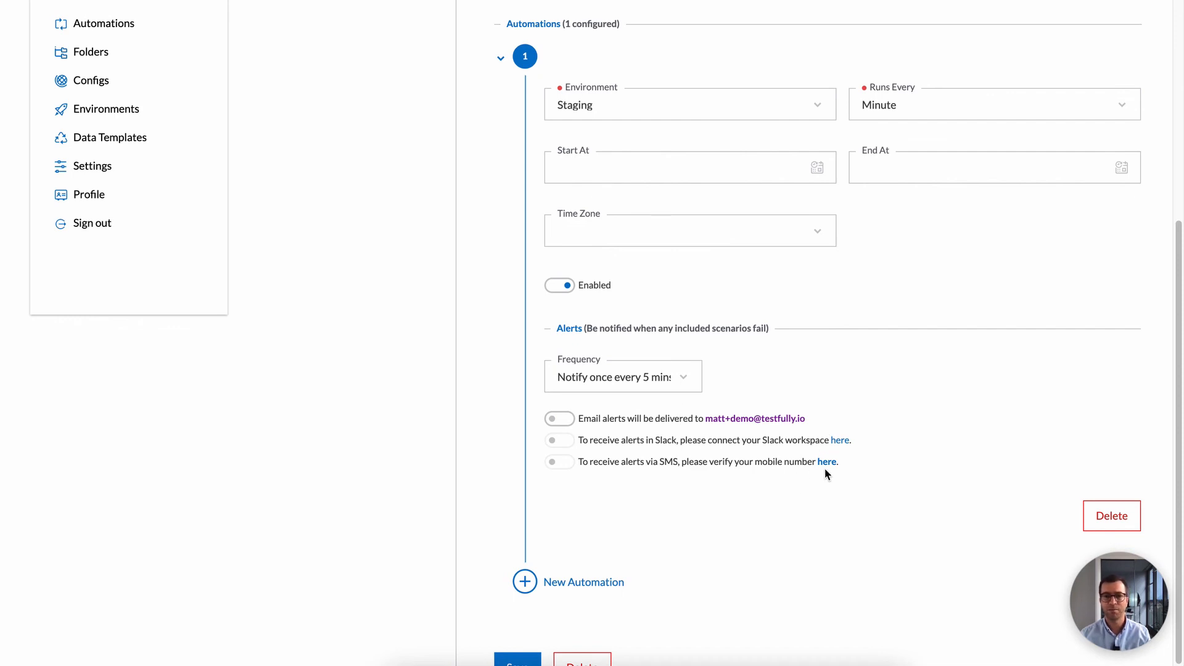